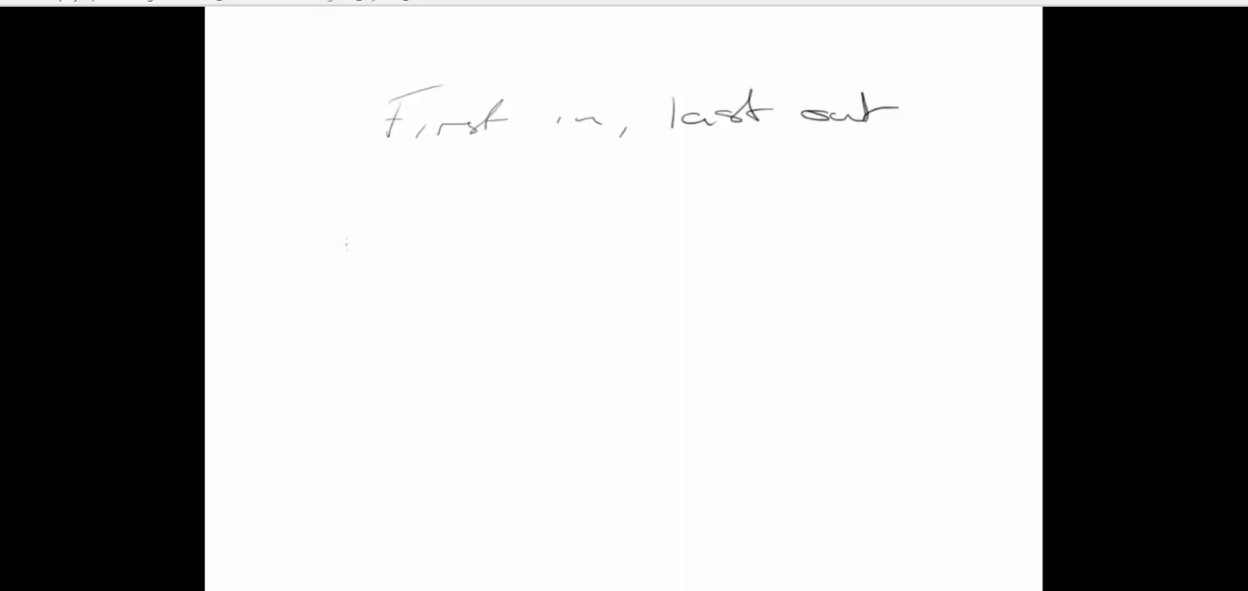
# Underline the 'First in, last out' note on the whiteboard, then return to Exercise11_4.
pyautogui.moveTo(344, 234); pyautogui.dragTo(447, 234)
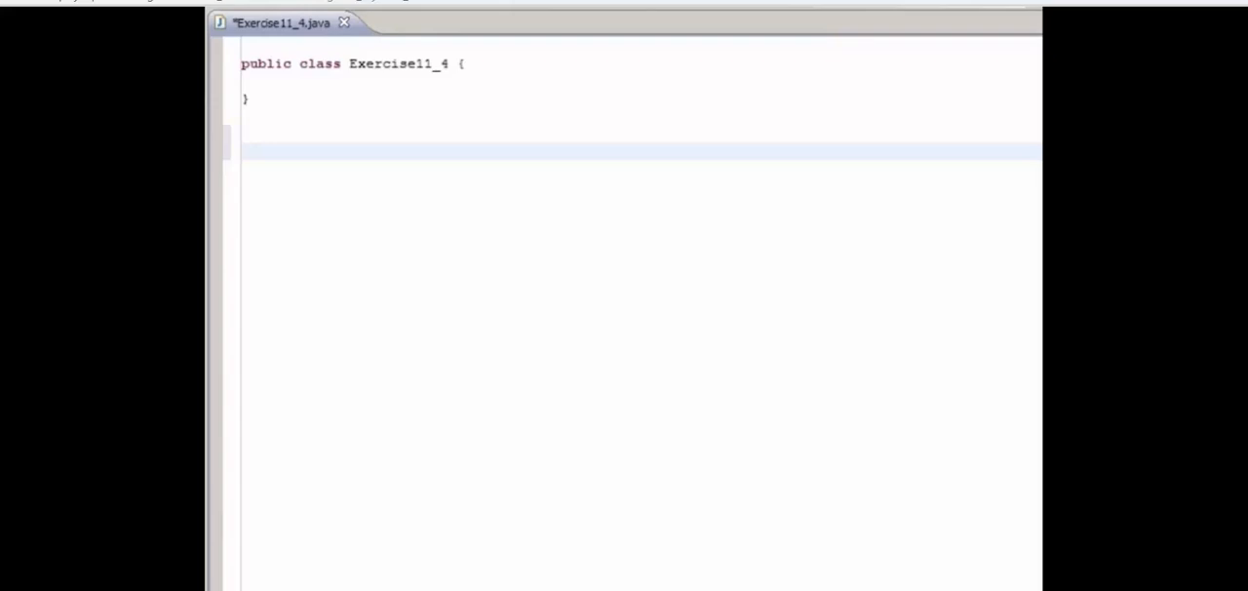
# Type 'class MyStack extends java.util.ArrayList' with an empty body below Exercise11_4.
pyautogui.write('c1')
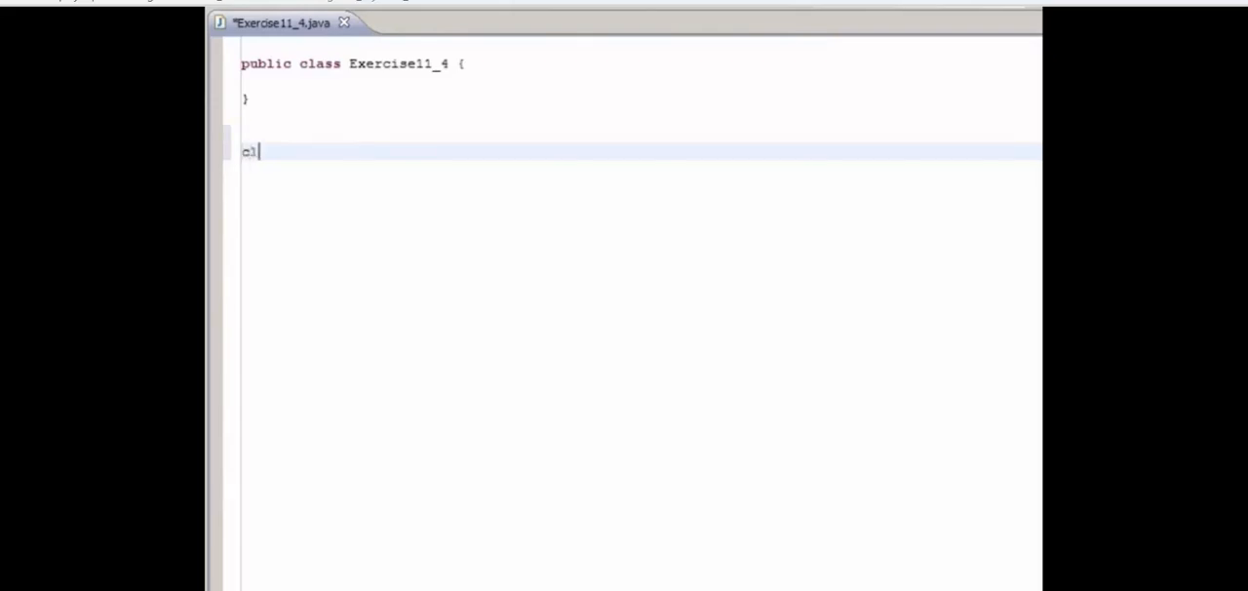
pyautogui.write('ass MyStack')
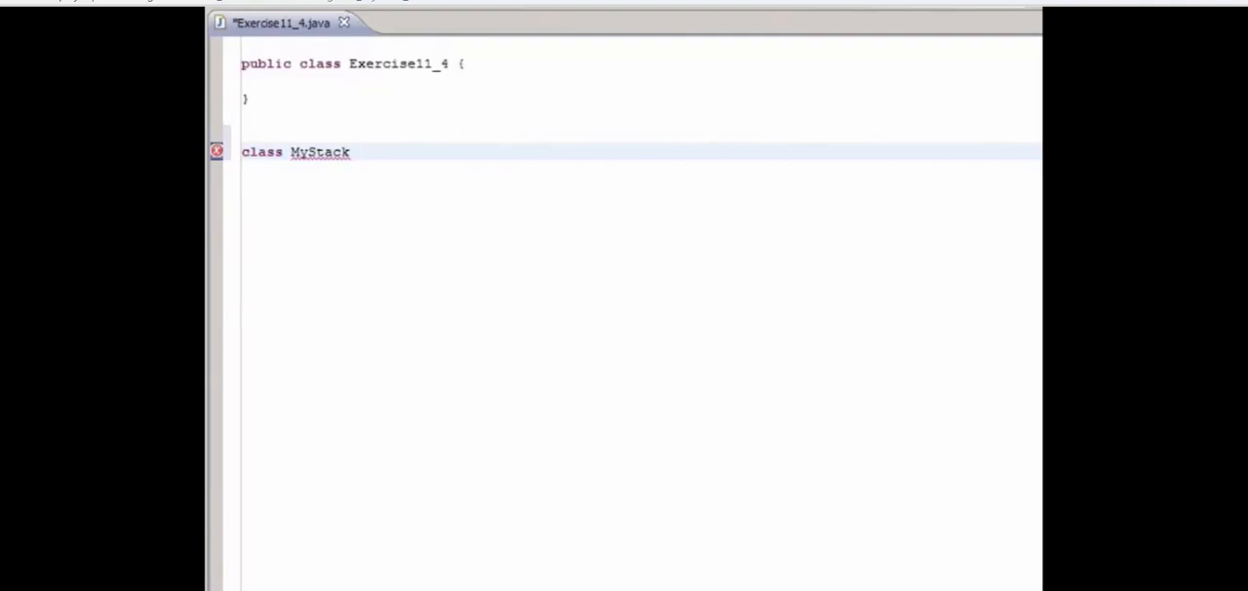
pyautogui.write('extends')
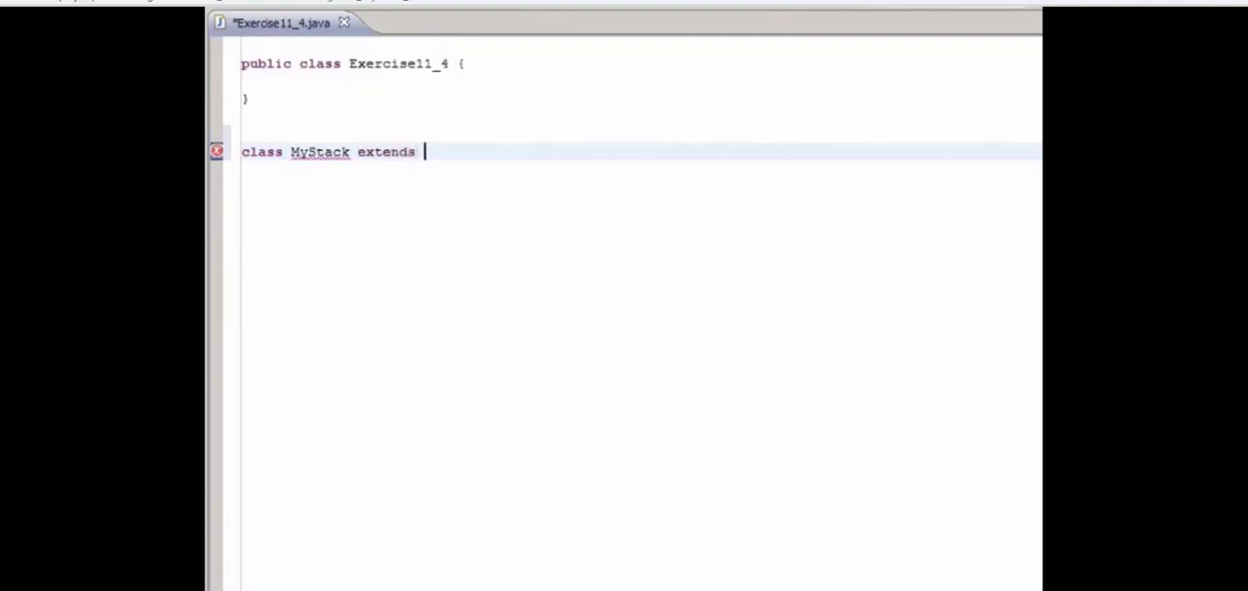
pyautogui.write('java.util.')
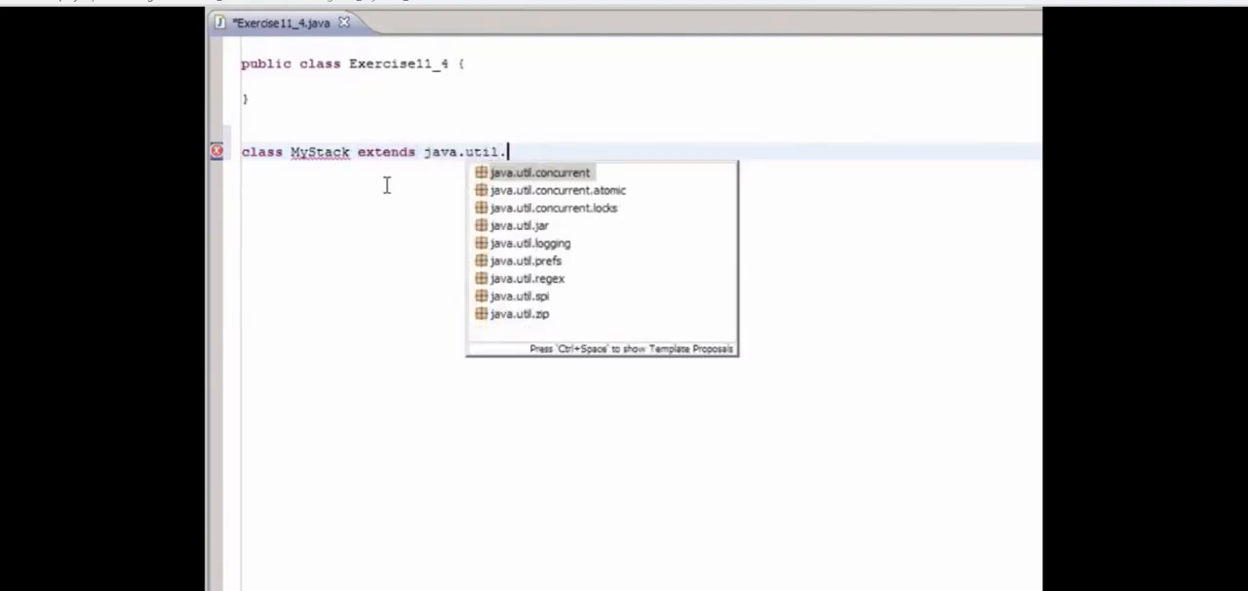
pyautogui.write('ArrayList {')
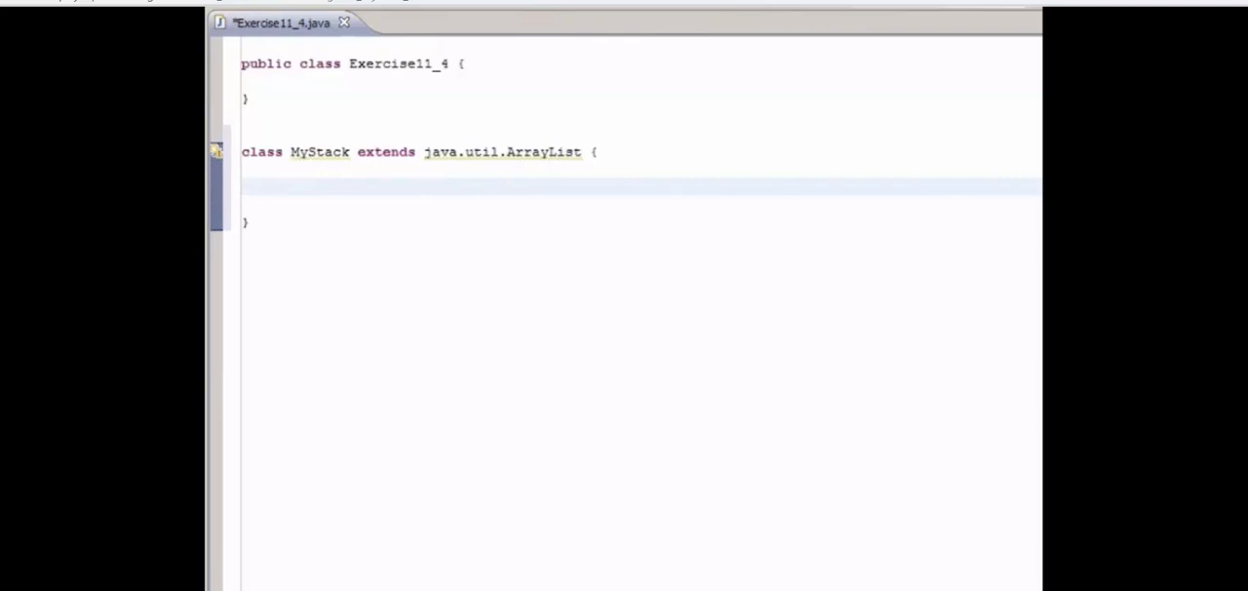
# Write 'public boolean isEmpty()' inside MyStack returning super.isEmpty().
pyautogui.click(275, 186)
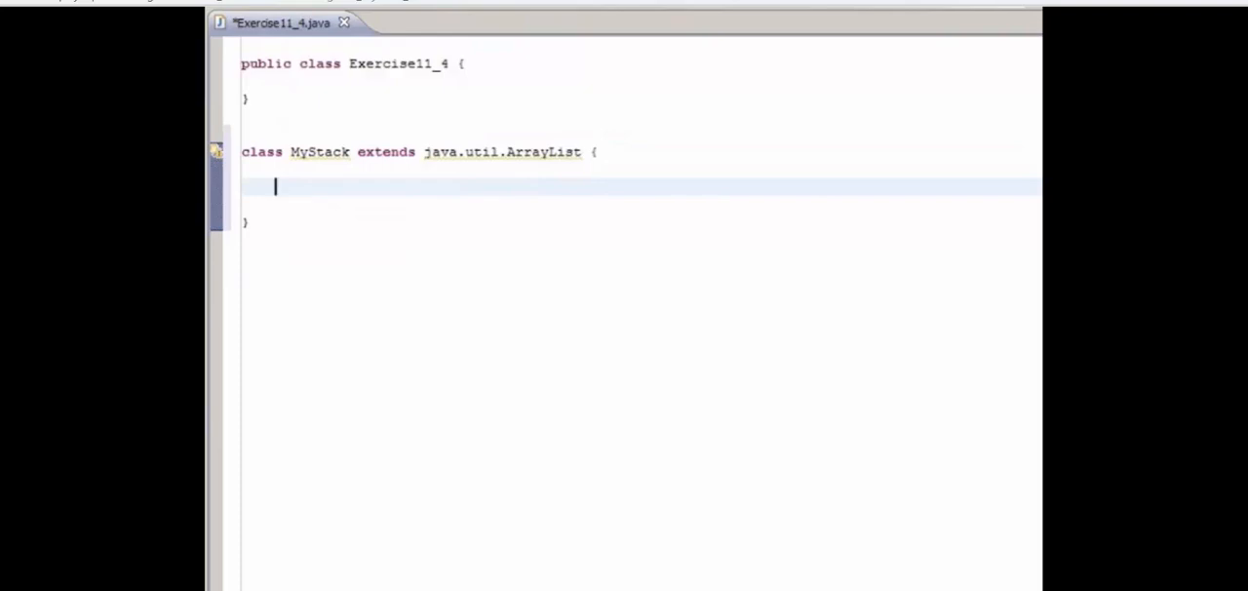
pyautogui.write('public boolean isEmpty() {')
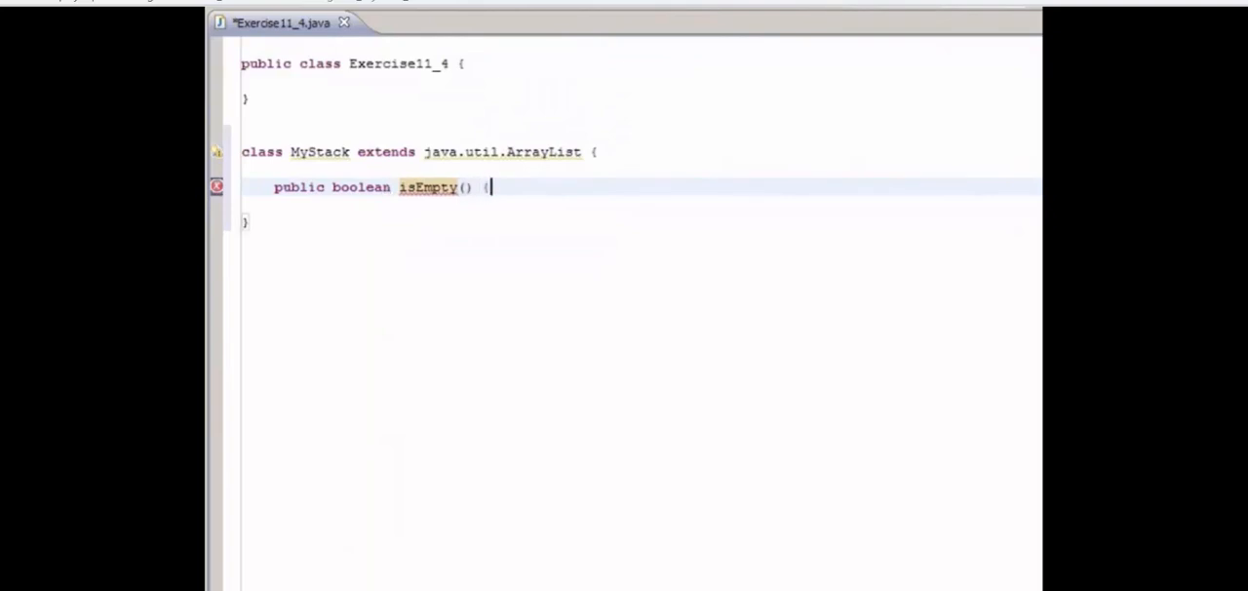
pyautogui.press('Return')
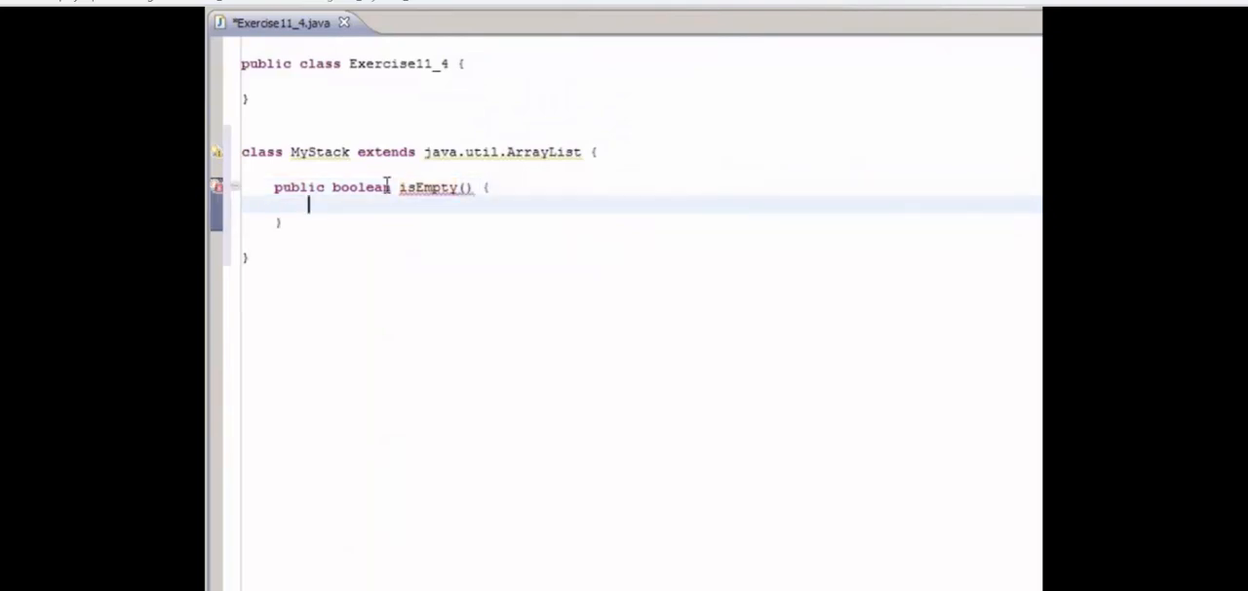
pyautogui.write('re')
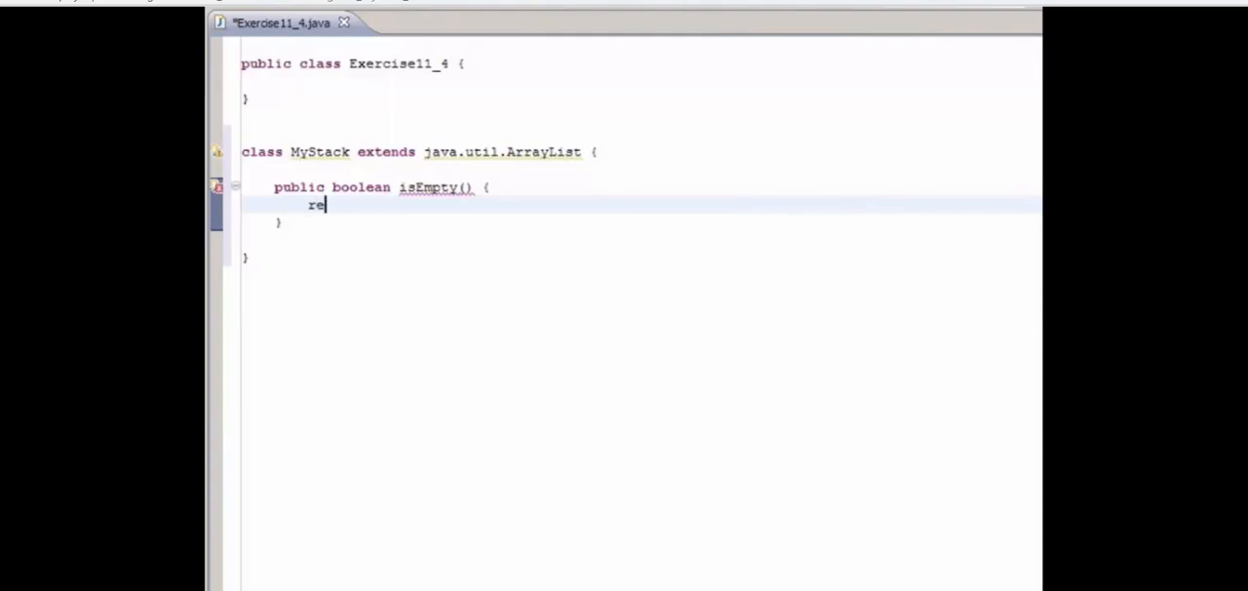
pyautogui.write('turn super.isEmpty(')
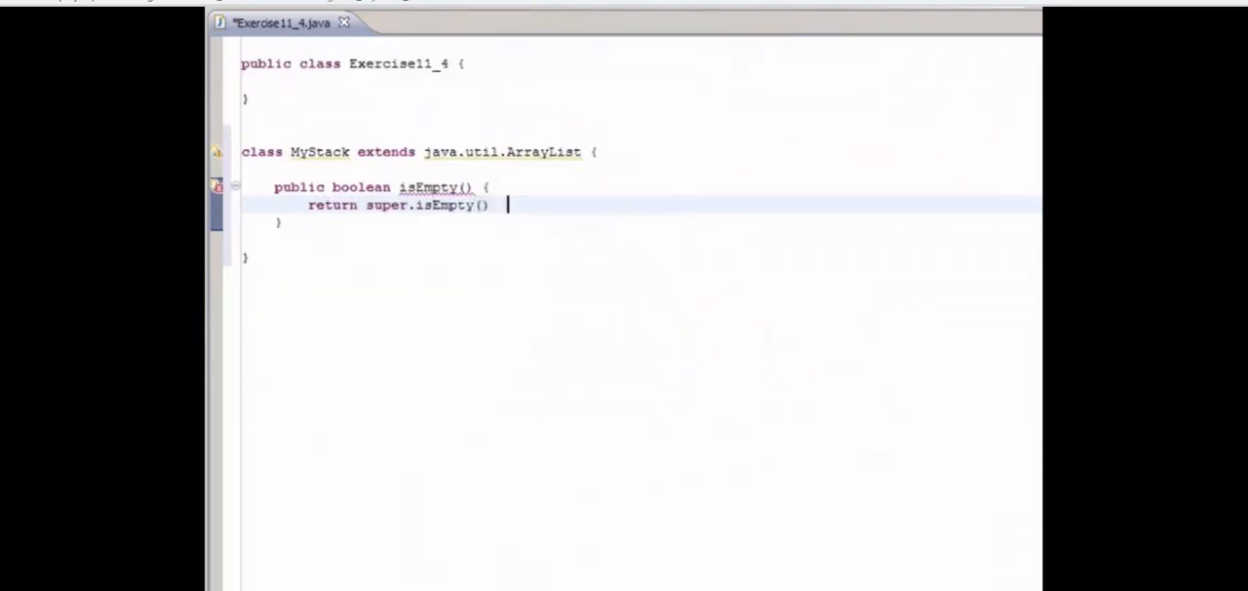
pyautogui.write(';')
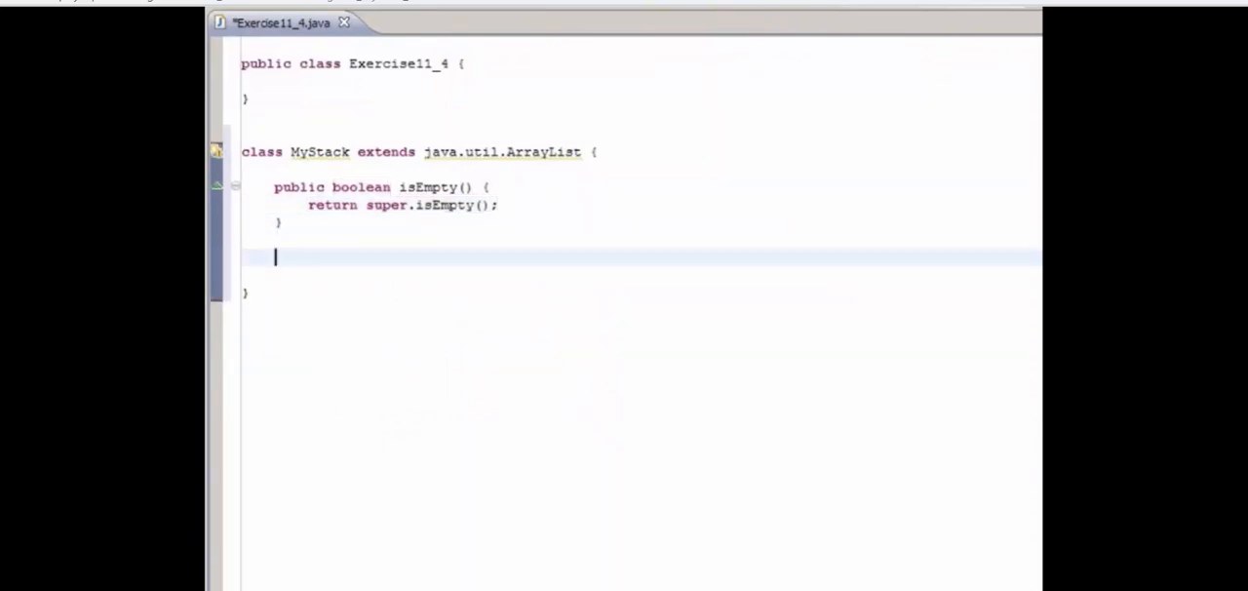
# Write 'public int getSize() { return super.size(); }' and add a new line after it.
pyautogui.write('publ')
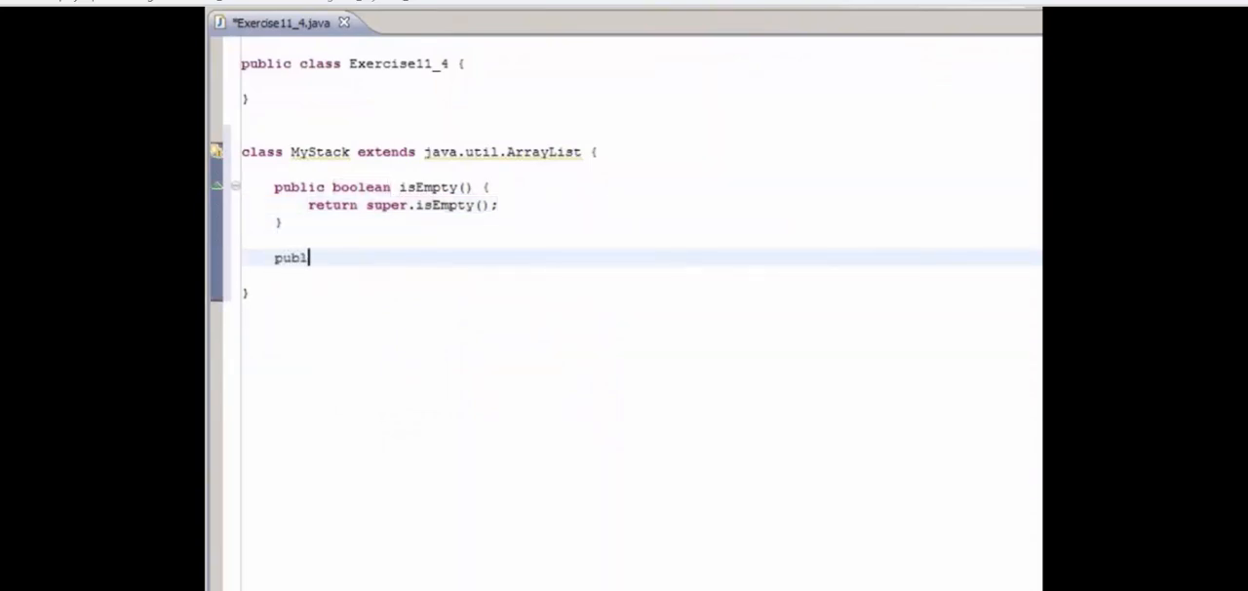
pyautogui.write('ic int getSize()')
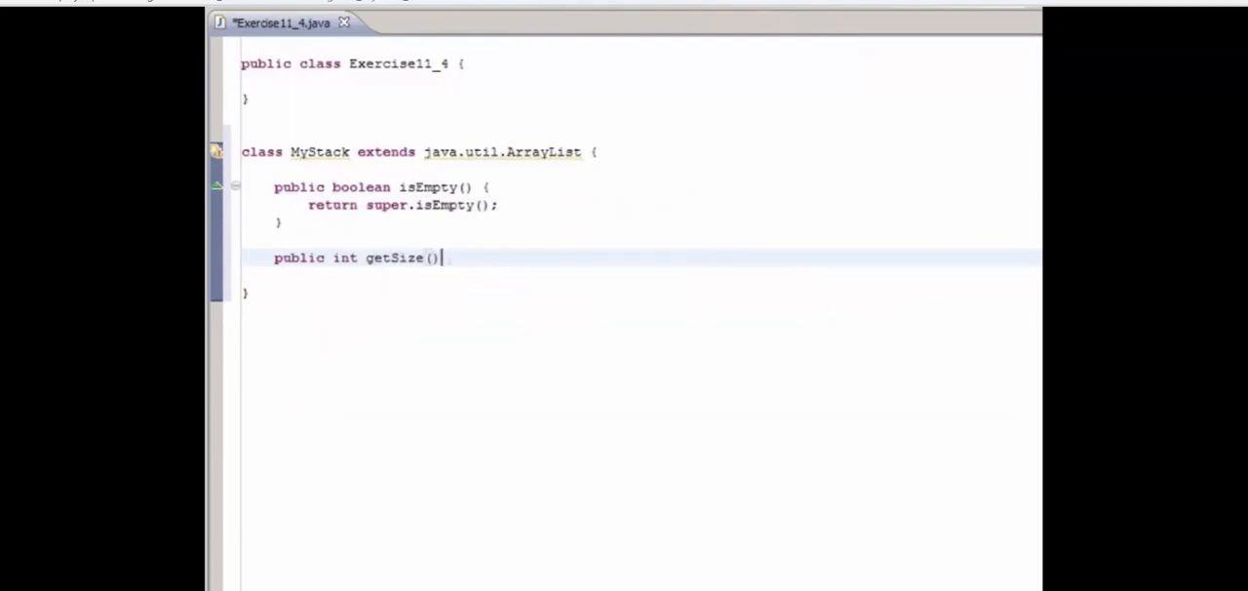
pyautogui.write('{')
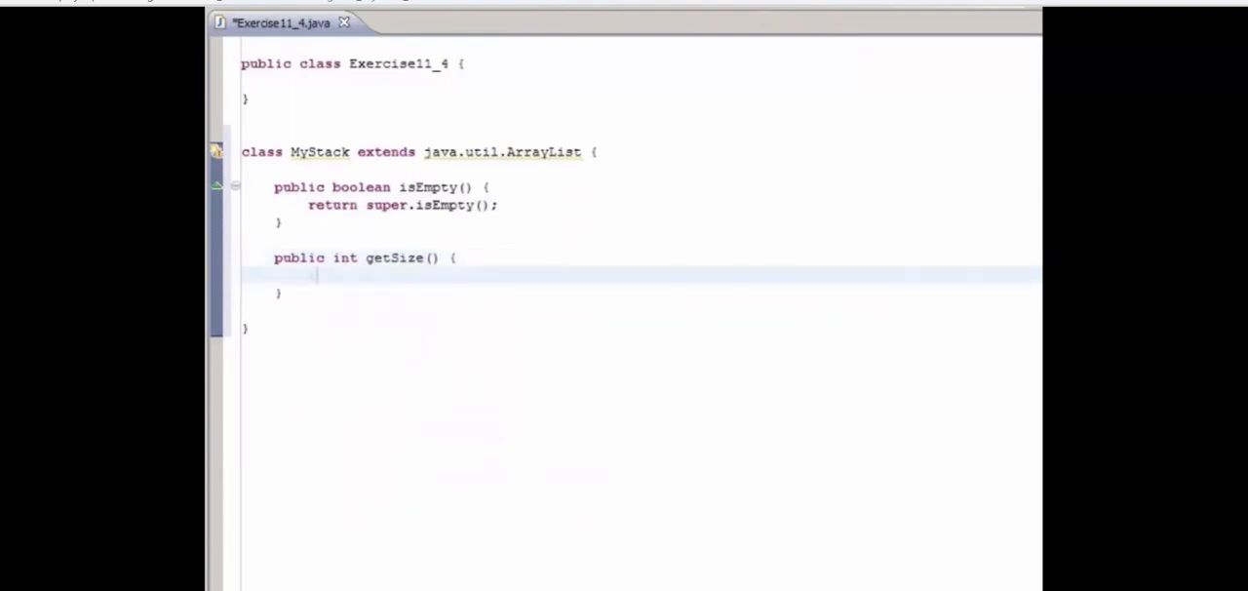
pyautogui.write('return super.si')
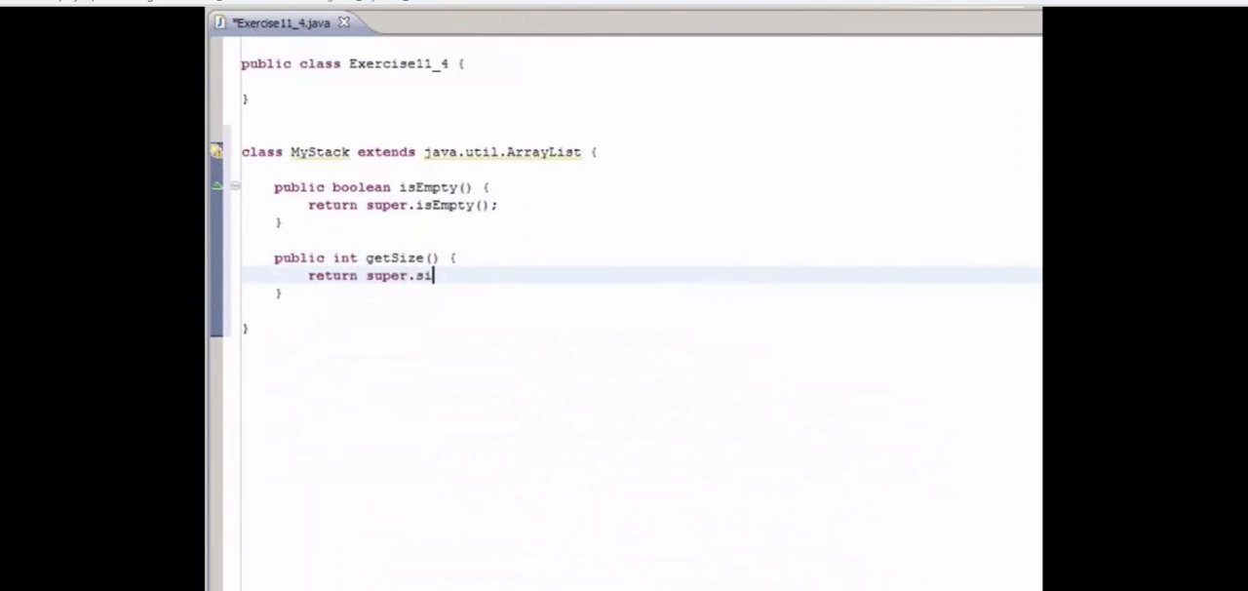
pyautogui.write('ze();')
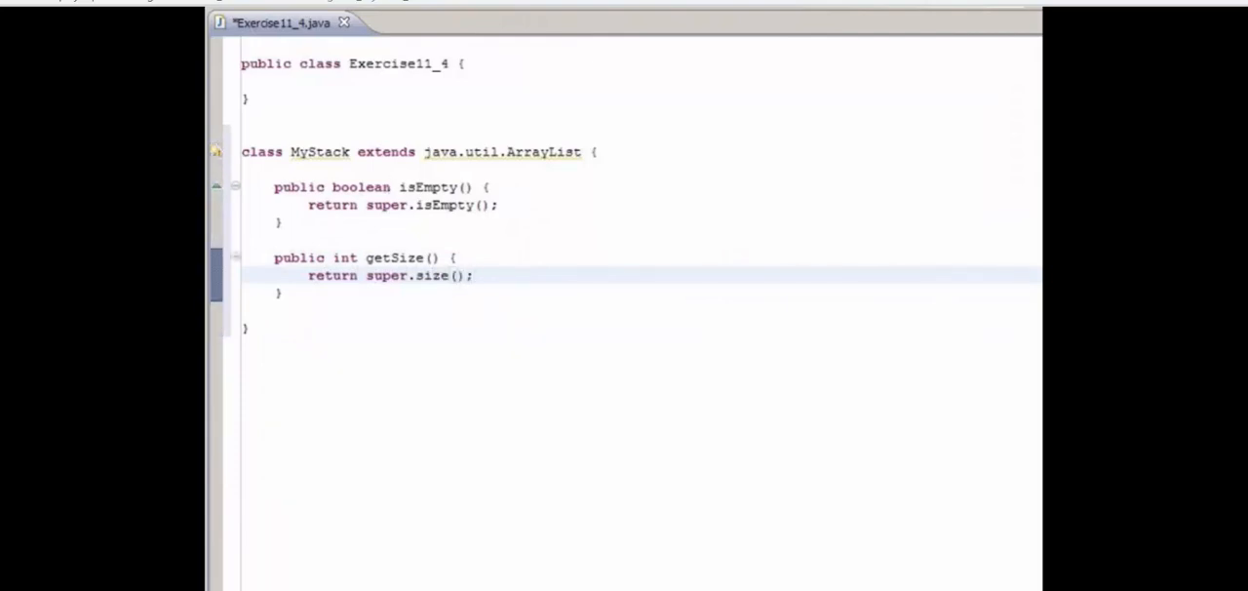
pyautogui.doubleClick(344, 258)
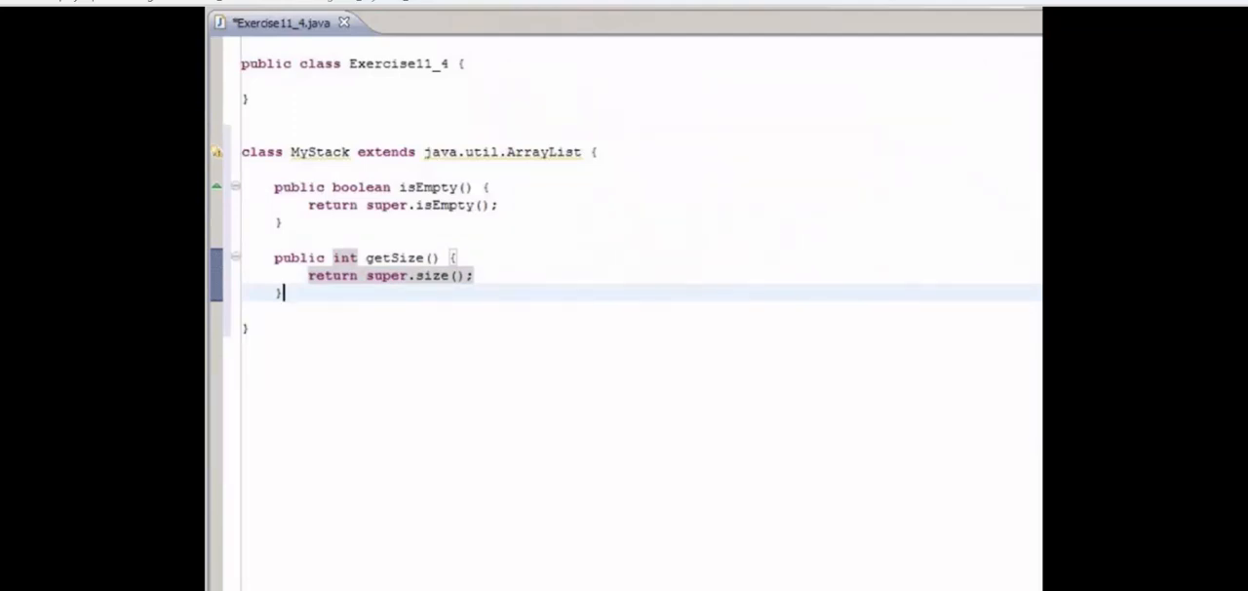
pyautogui.press('Return')
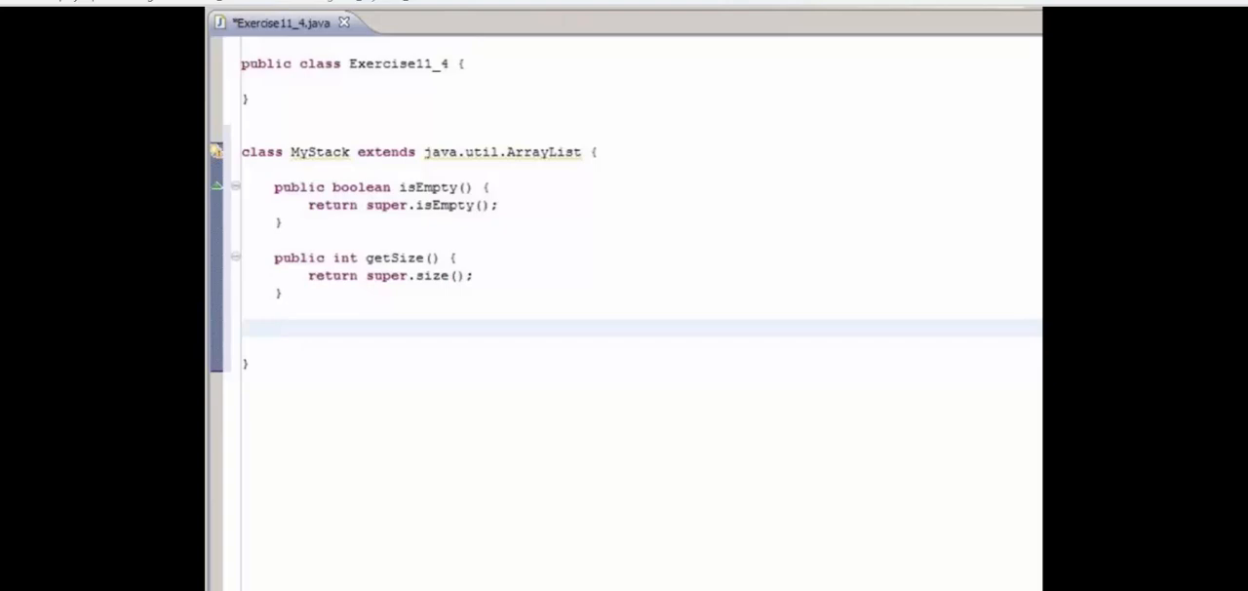
# Write 'public Object peek()' returning get(getSize() -1), followed by a blank line.
pyautogui.write('public O')
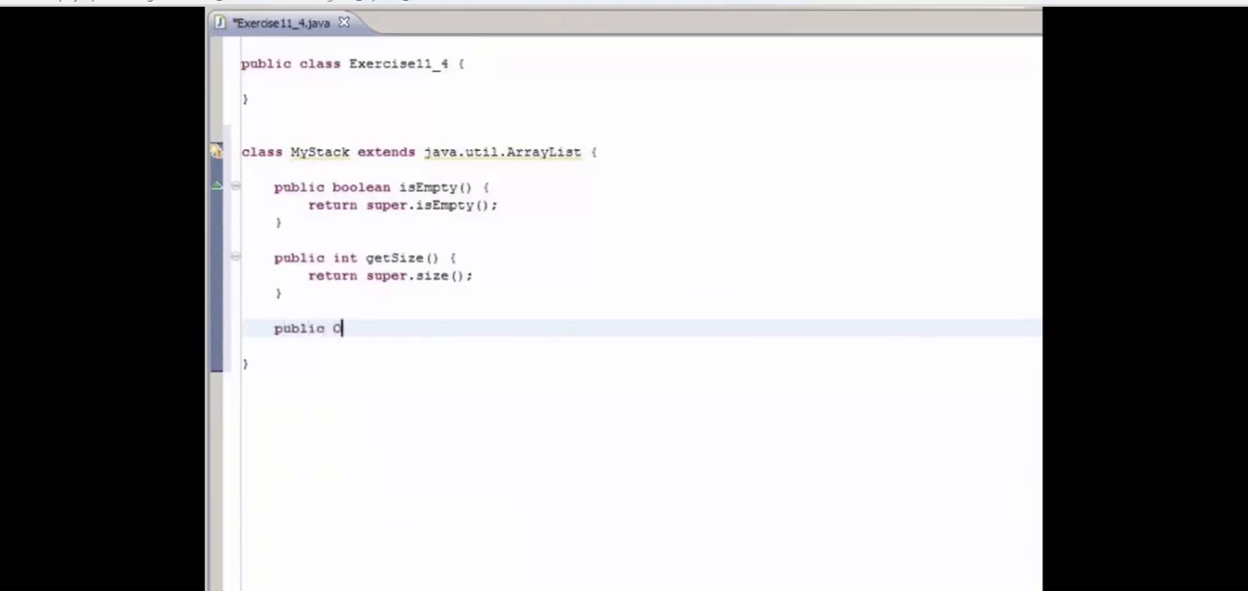
pyautogui.write('bject')
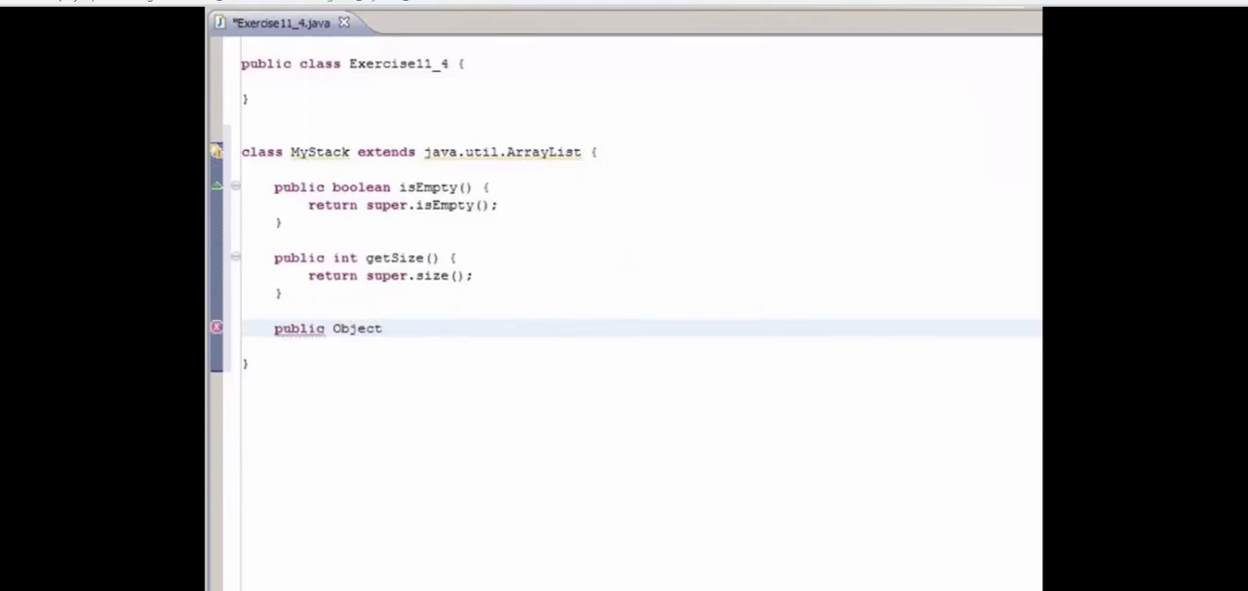
pyautogui.write('peek() {')
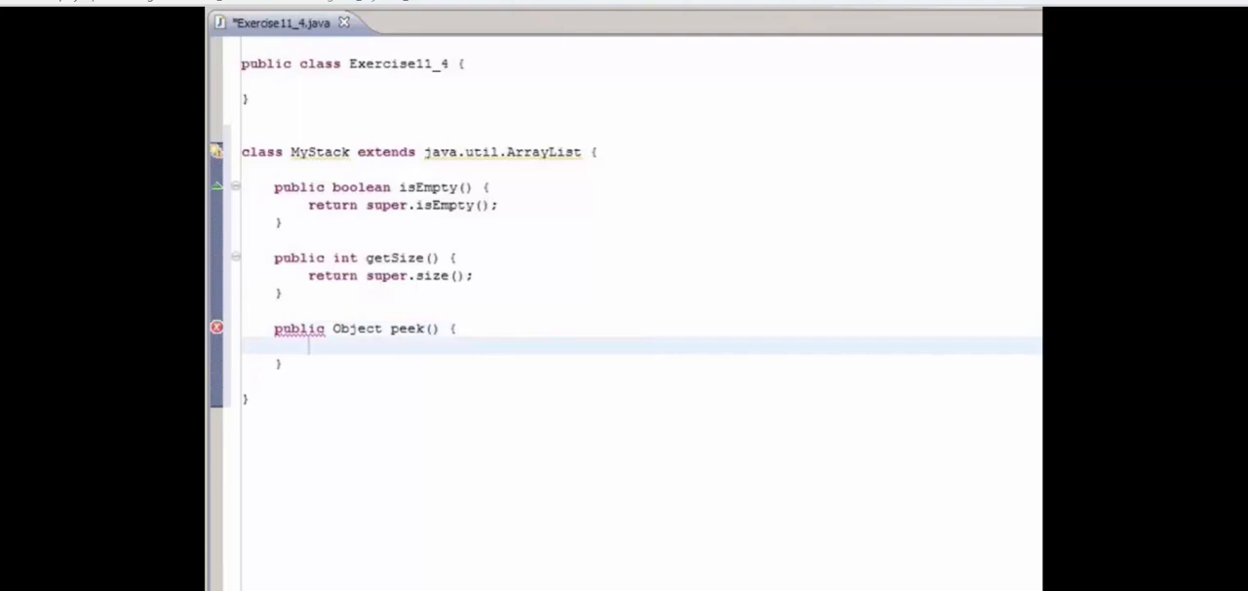
pyautogui.write('return')
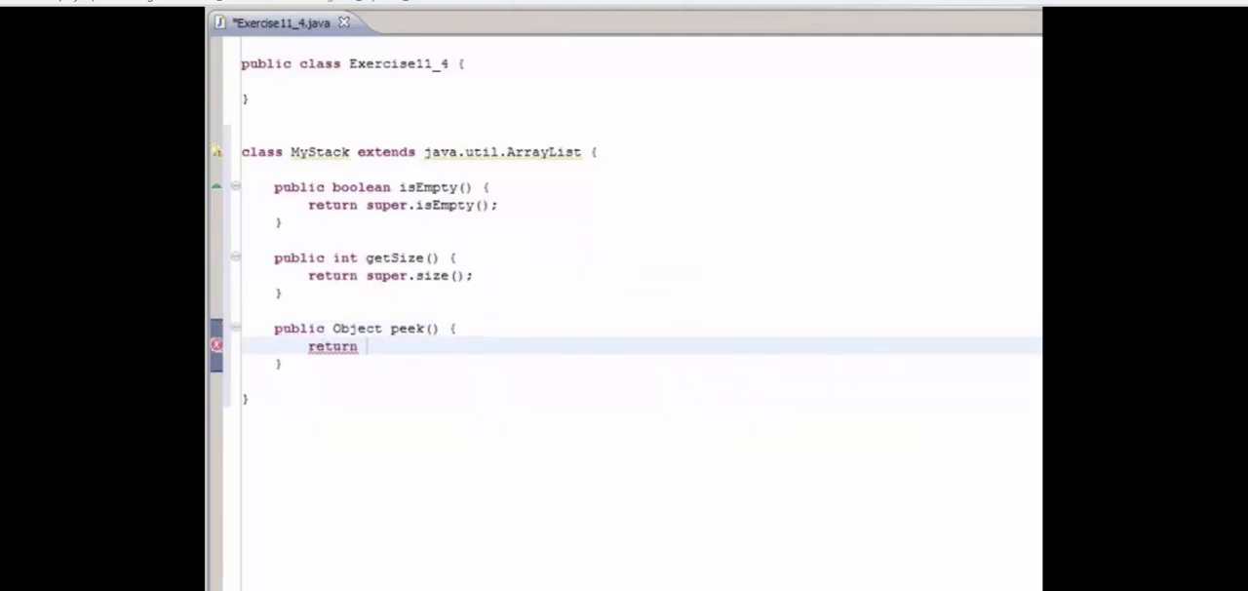
pyautogui.write('get')
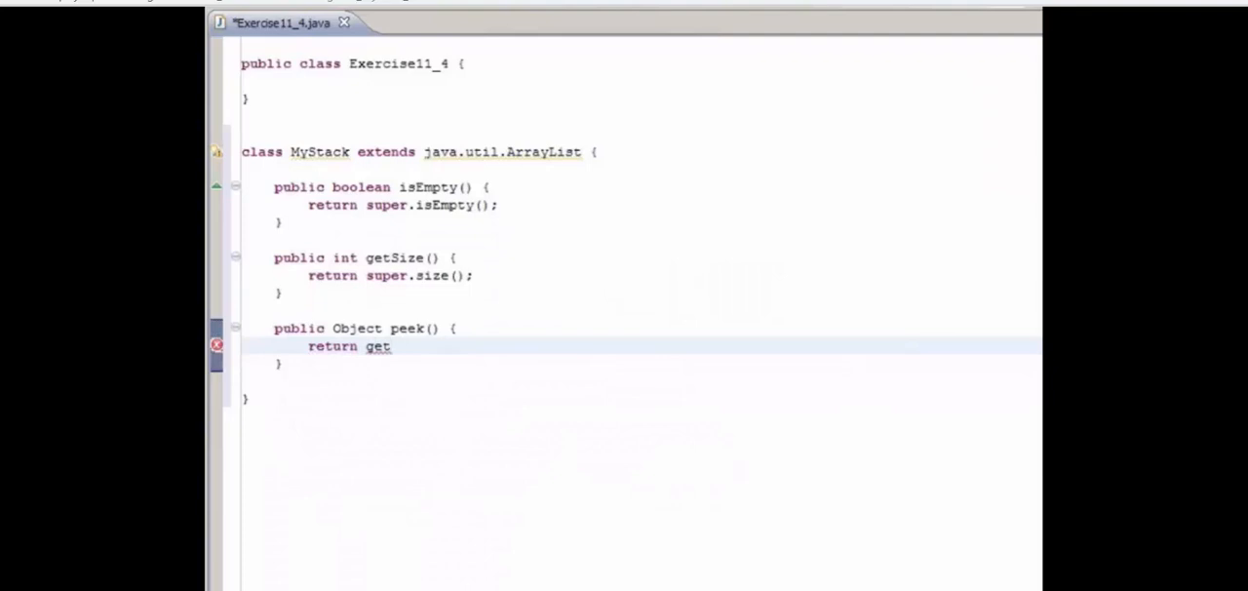
pyautogui.click(391, 346)
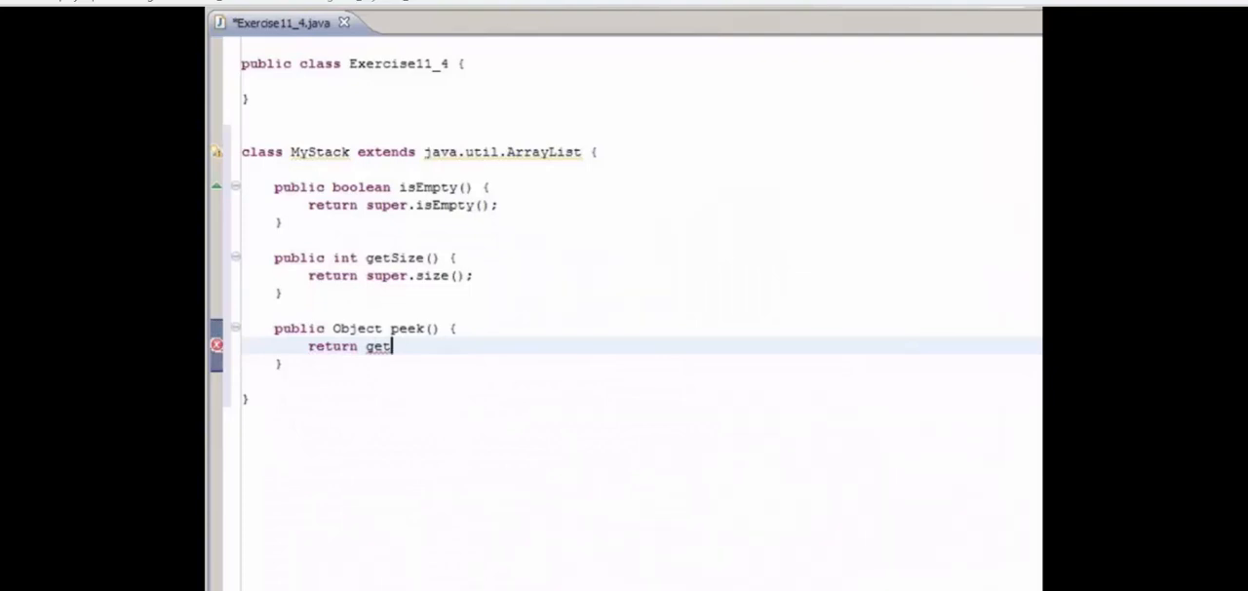
pyautogui.write('()')
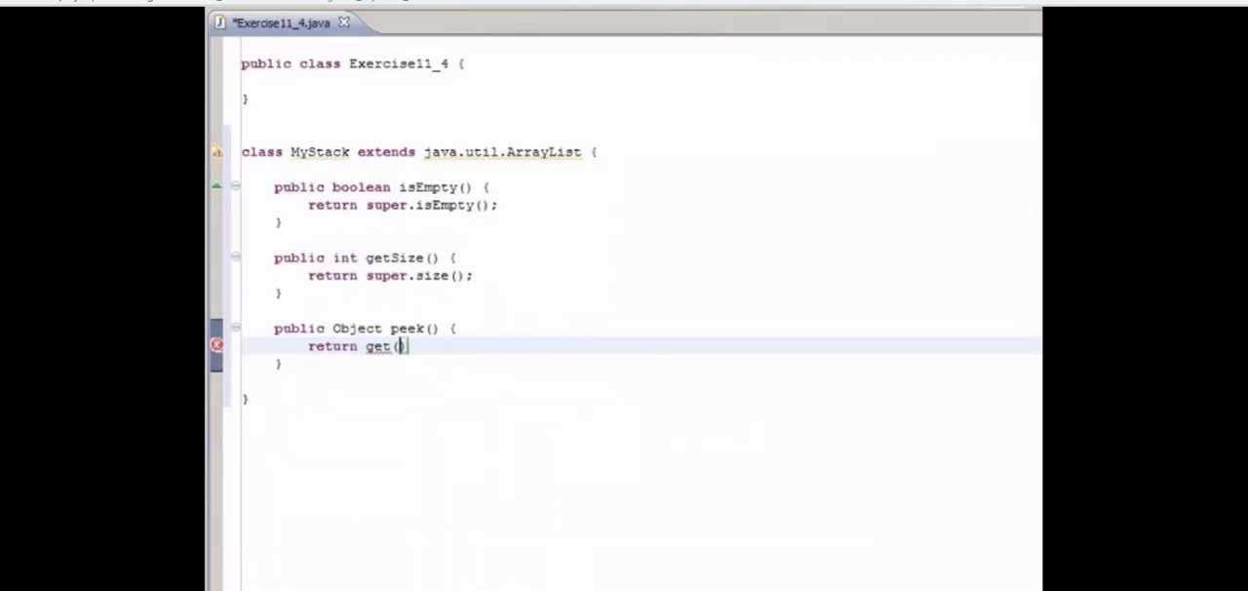
pyautogui.write('getSize(')
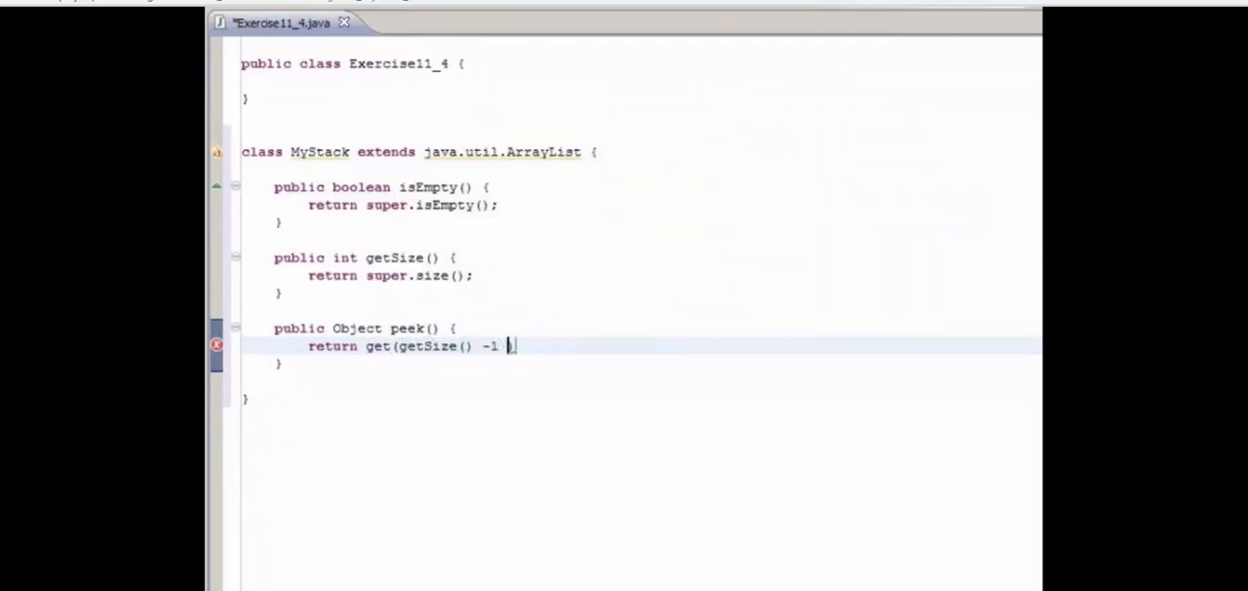
pyautogui.write(')')
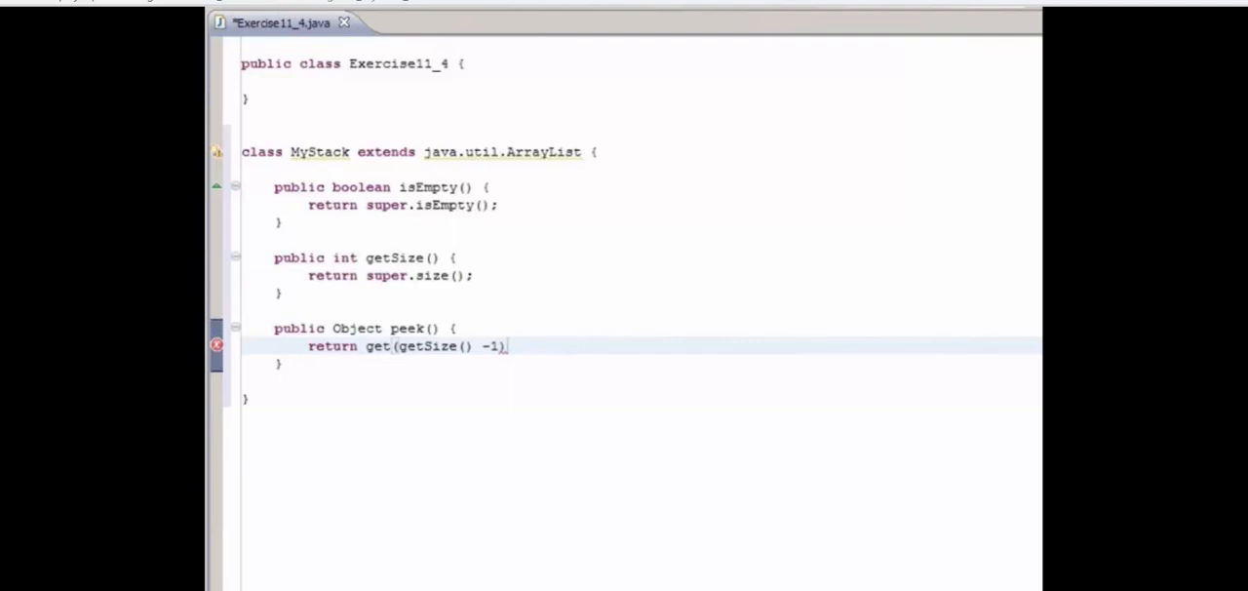
pyautogui.write(';')
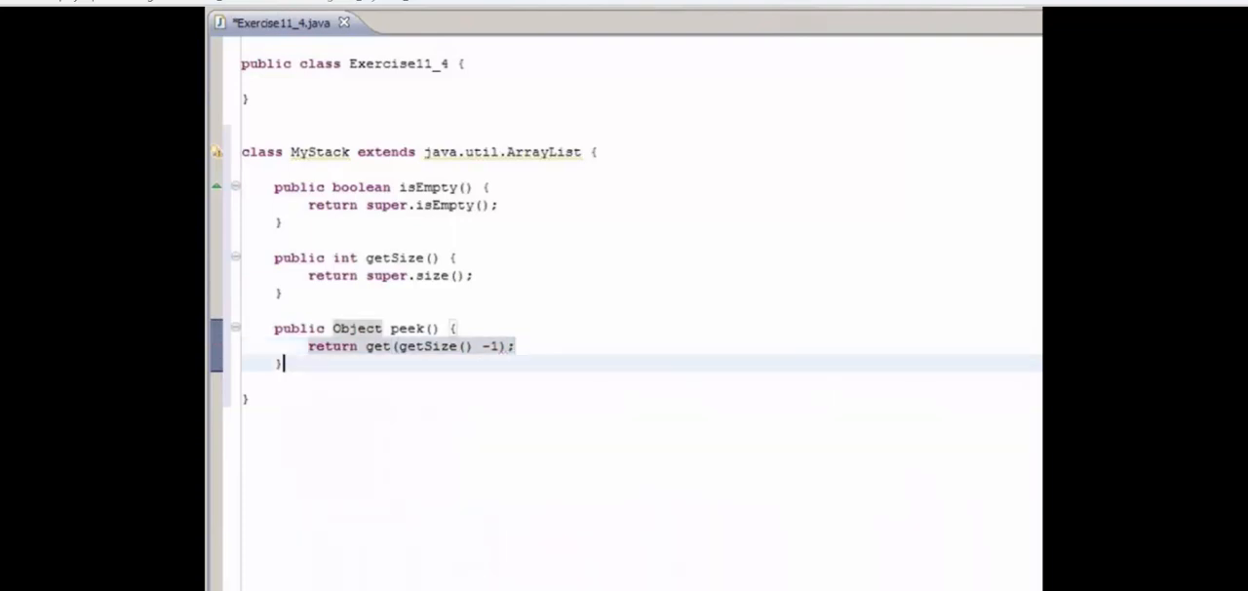
pyautogui.press('Return')
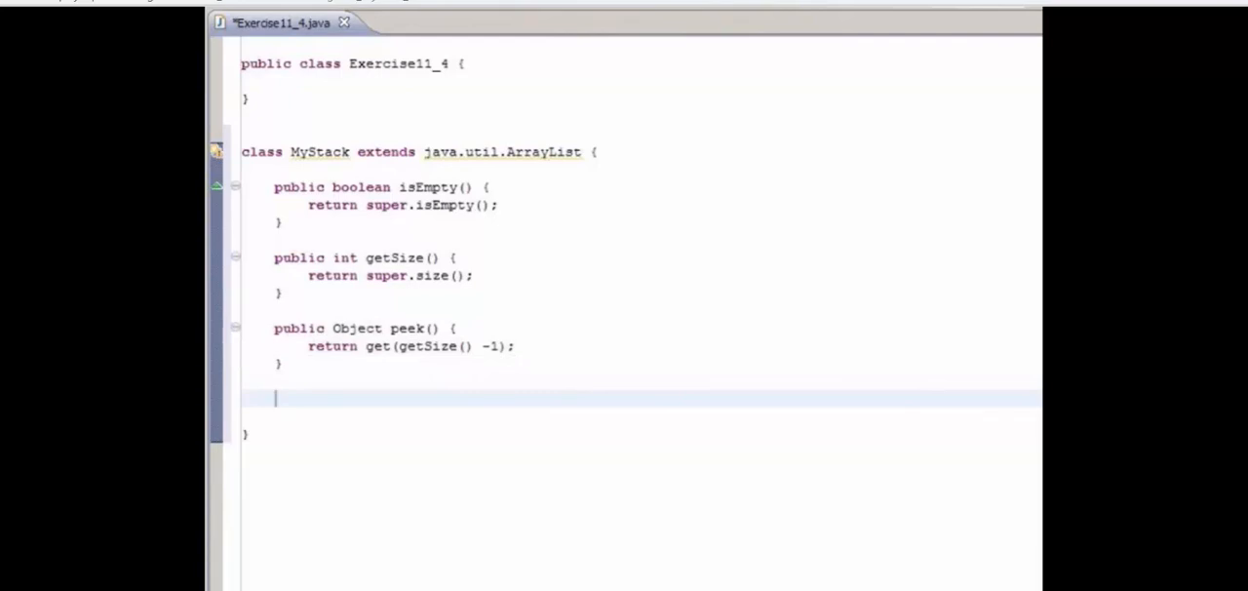
# Declare 'public Object pop()' storing get(getSize() -1) in Object o.
pyautogui.write('publ')
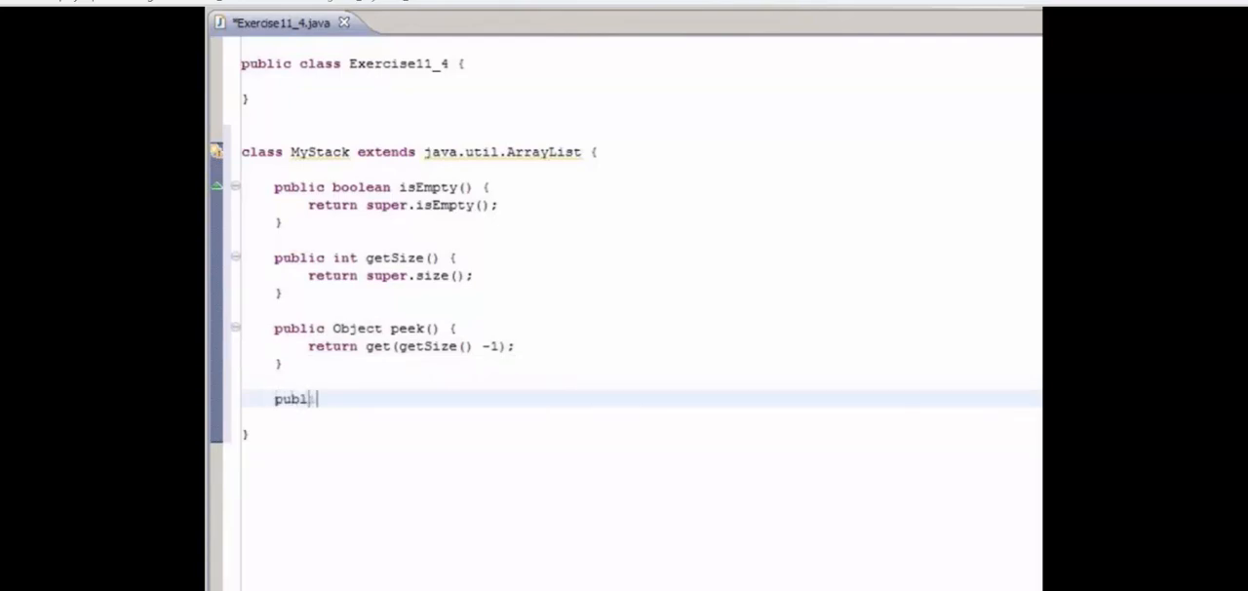
pyautogui.write('ic Object pop')
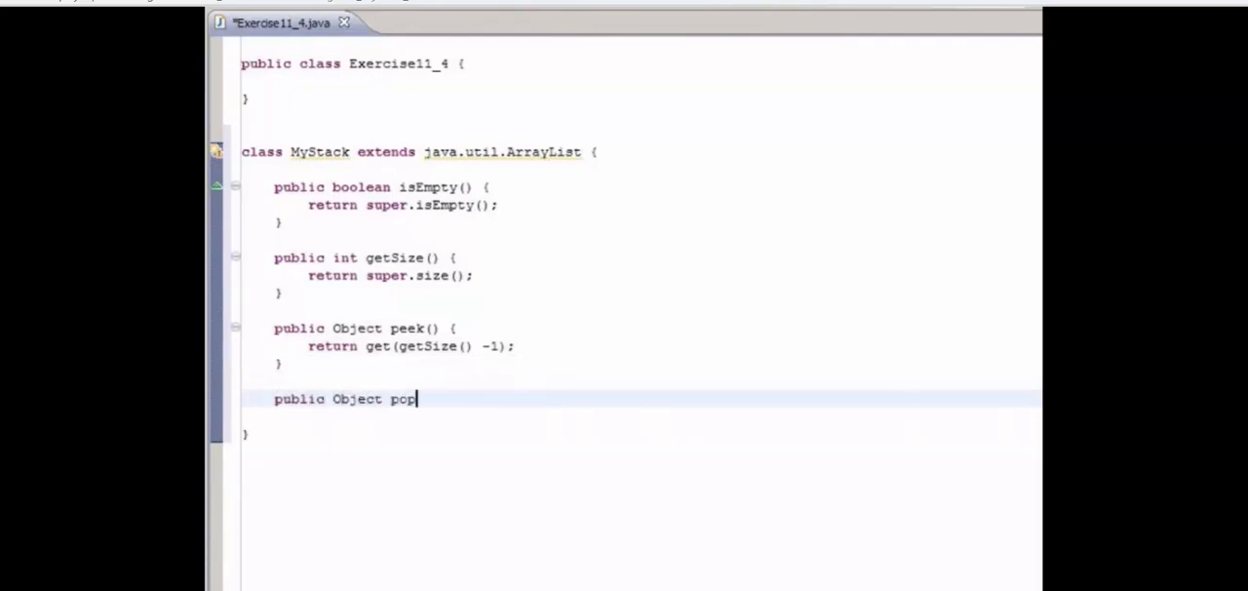
pyautogui.write('()')
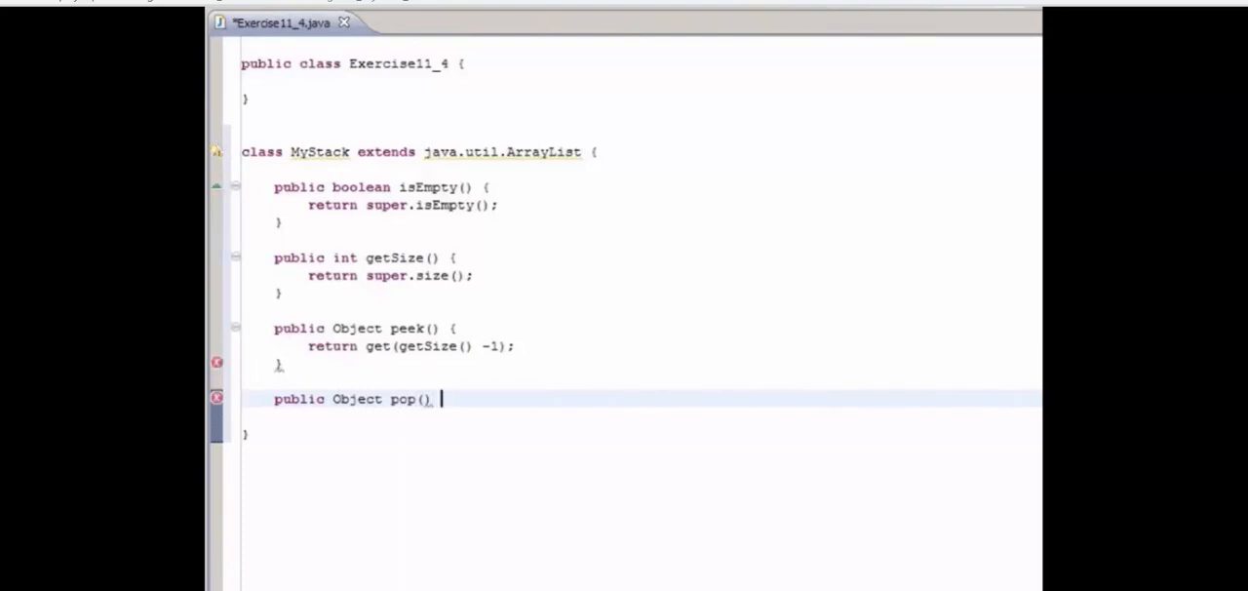
pyautogui.write('{')
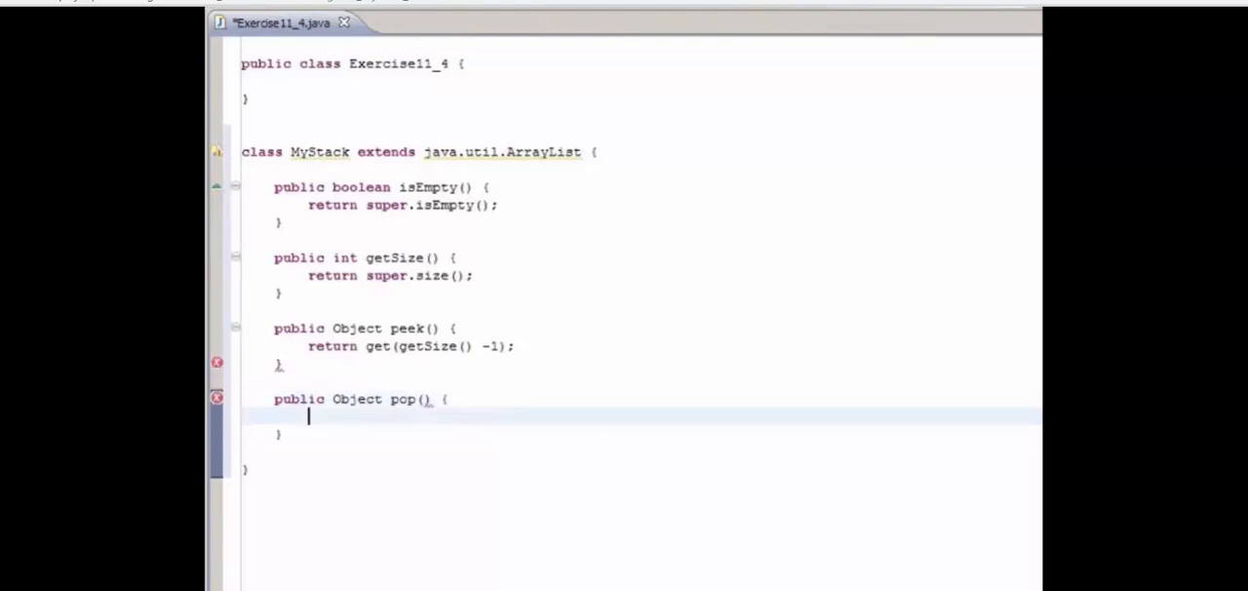
pyautogui.write('O')
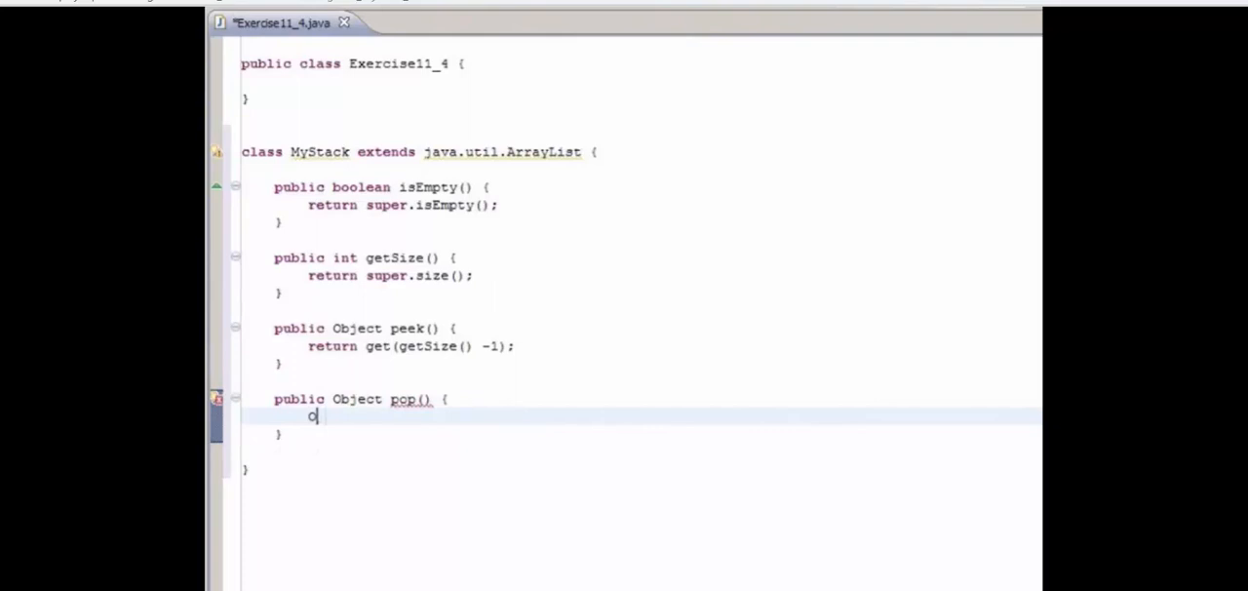
pyautogui.write('Object o =')
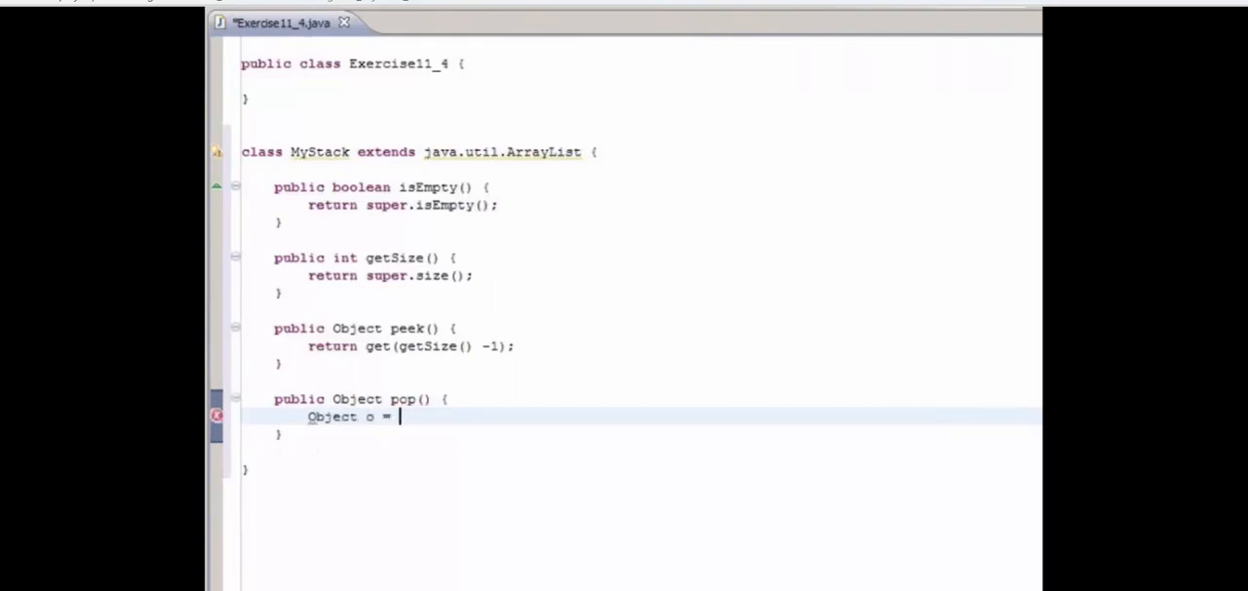
pyautogui.write('get(getS')
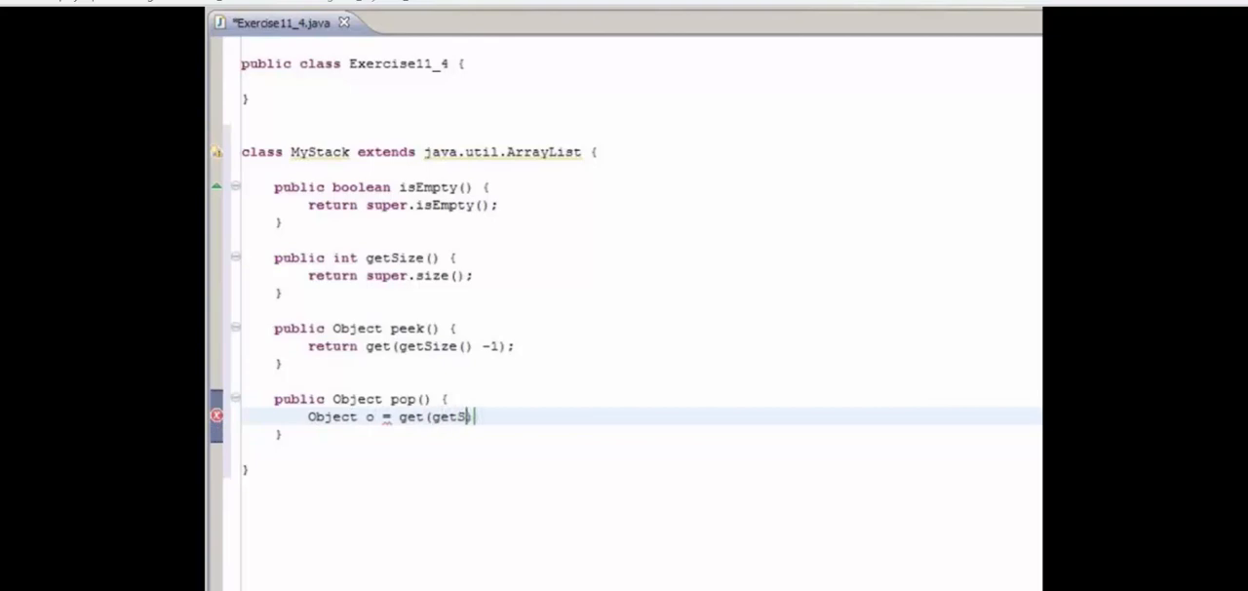
pyautogui.write('ize() -1)')
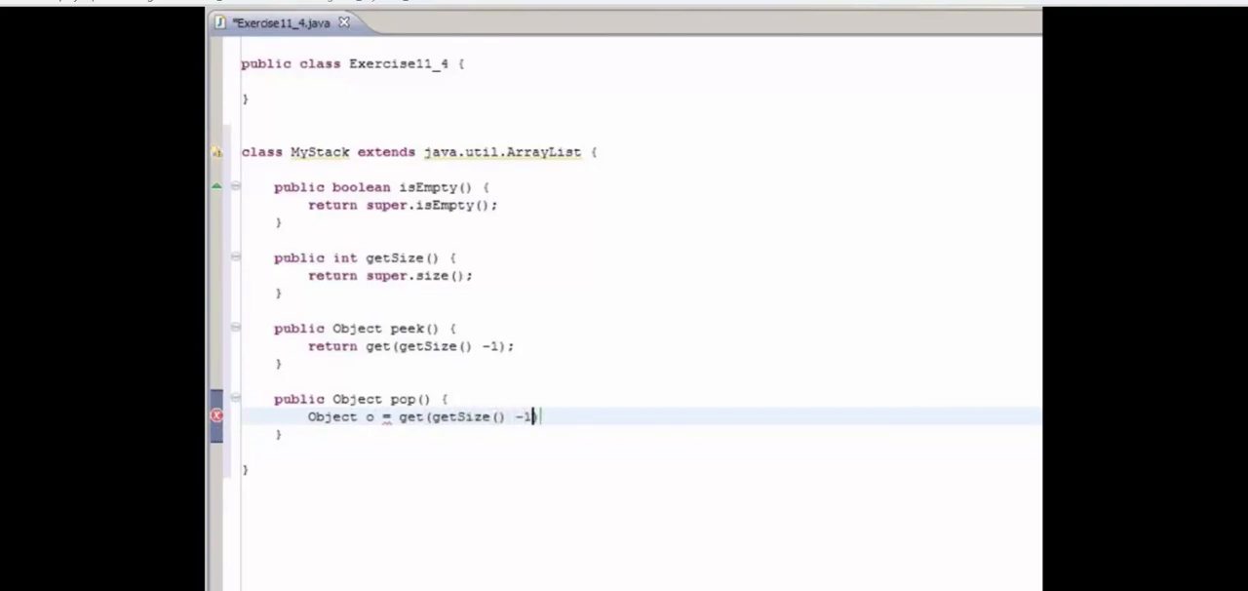
pyautogui.write(');')
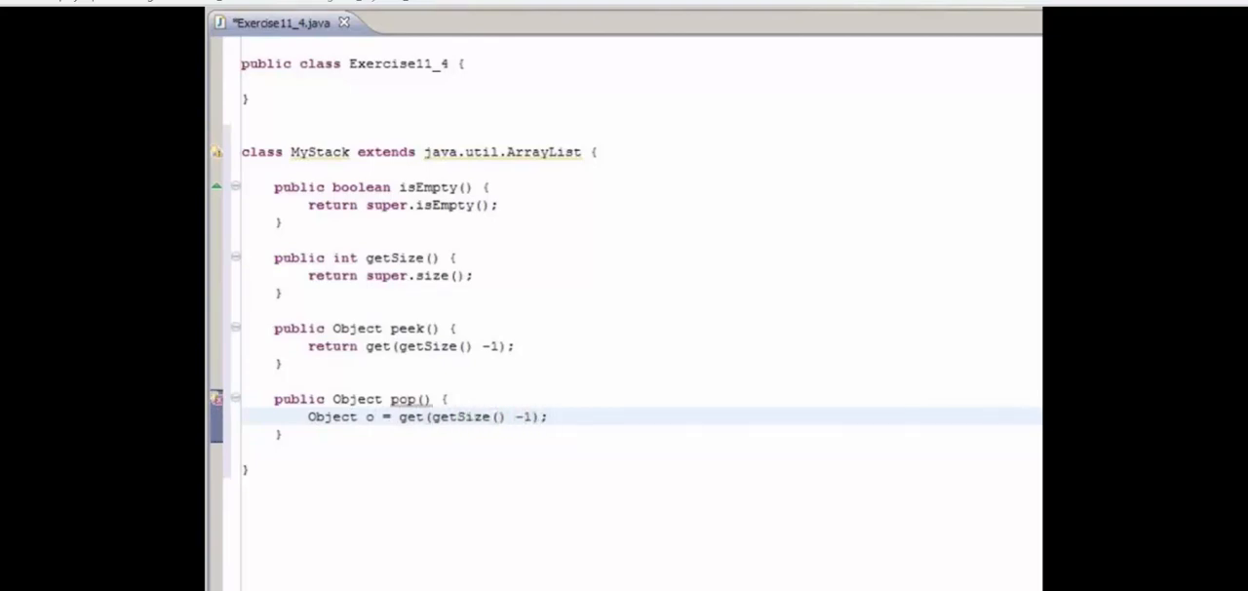
# Add the statement removing element getSize() -1 inside pop.
pyautogui.press('Return')
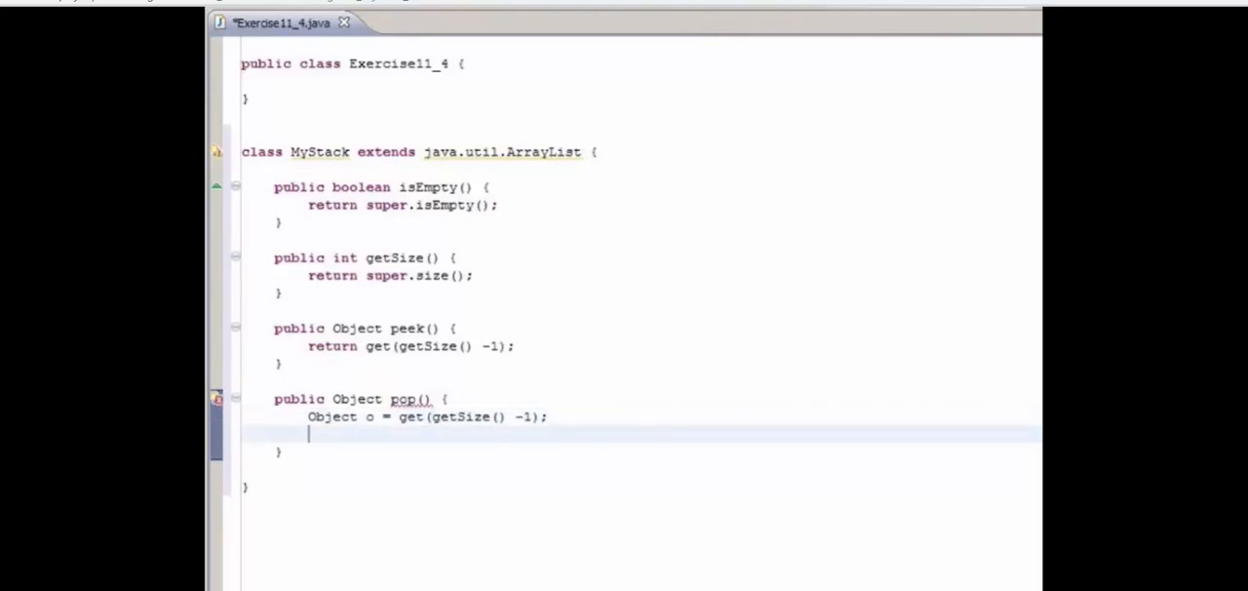
pyautogui.write('remove(index')
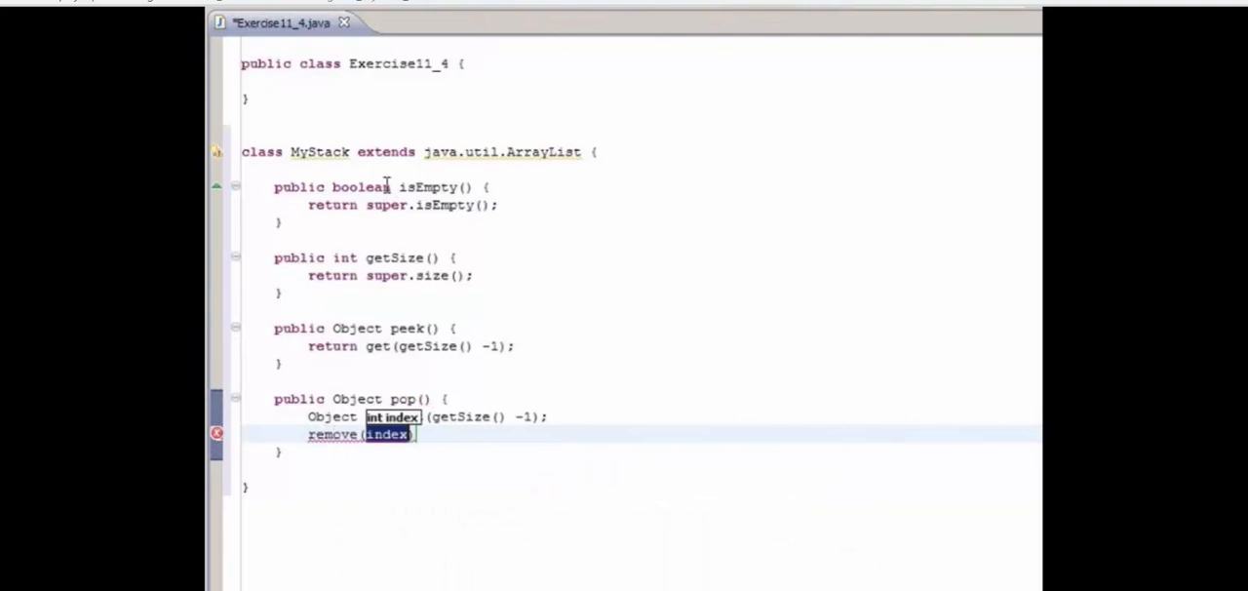
pyautogui.write('getSize')
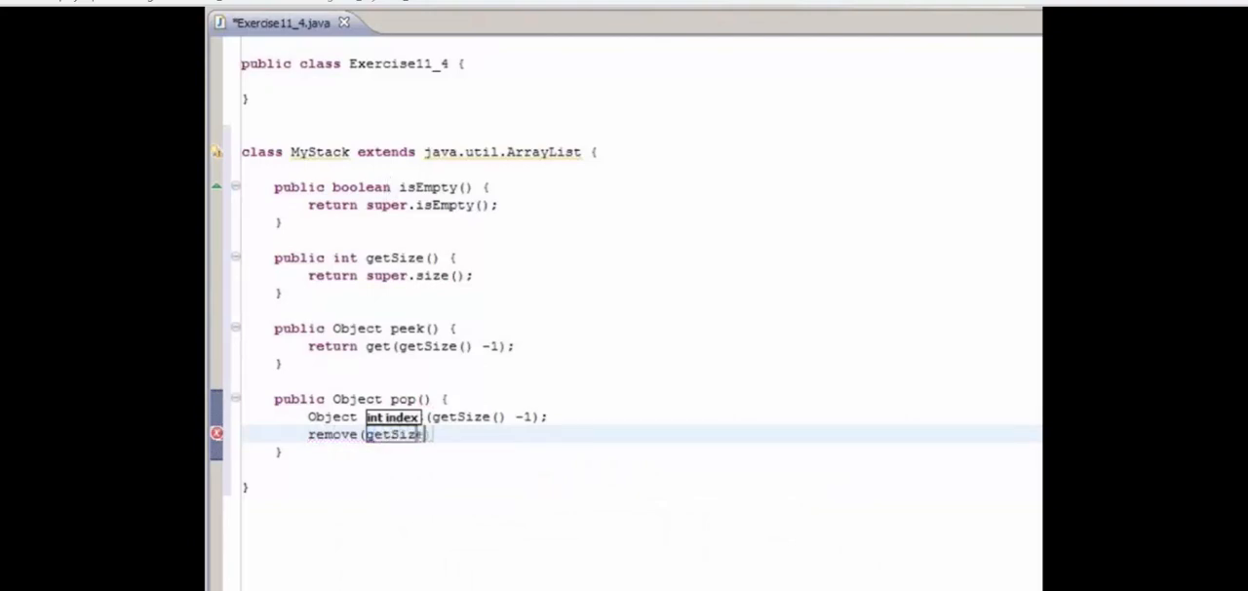
pyautogui.write('() -1);')
pyautogui.write('return o;')
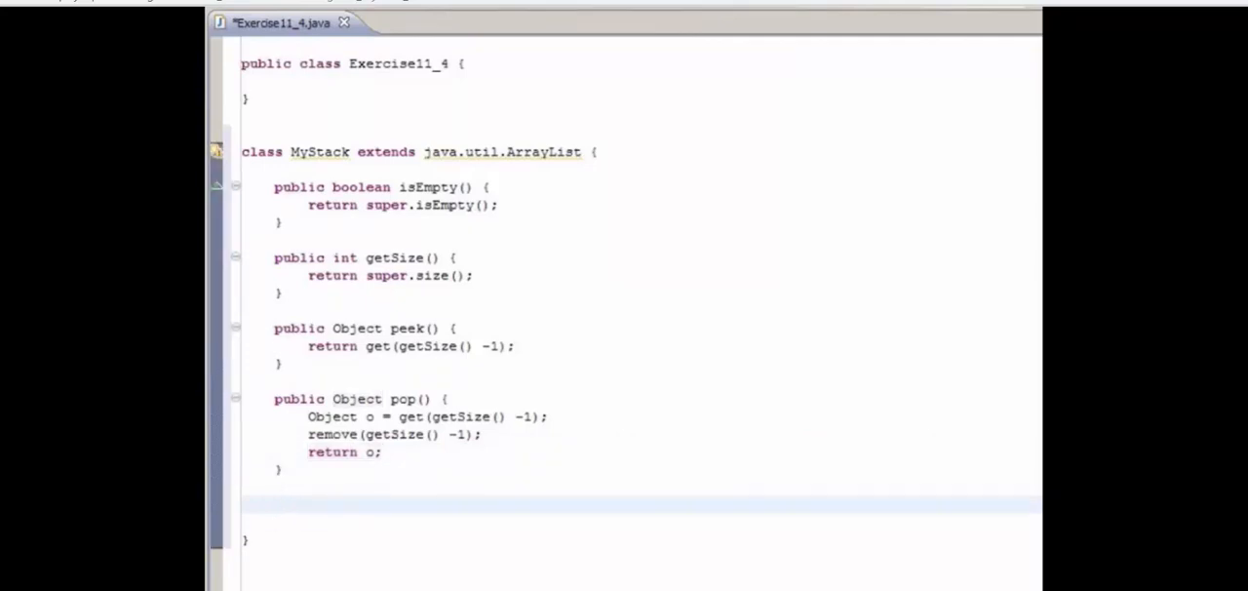
# Write 'public Object push(Object o)' that calls add(o) and returns o.
pyautogui.write('pub')
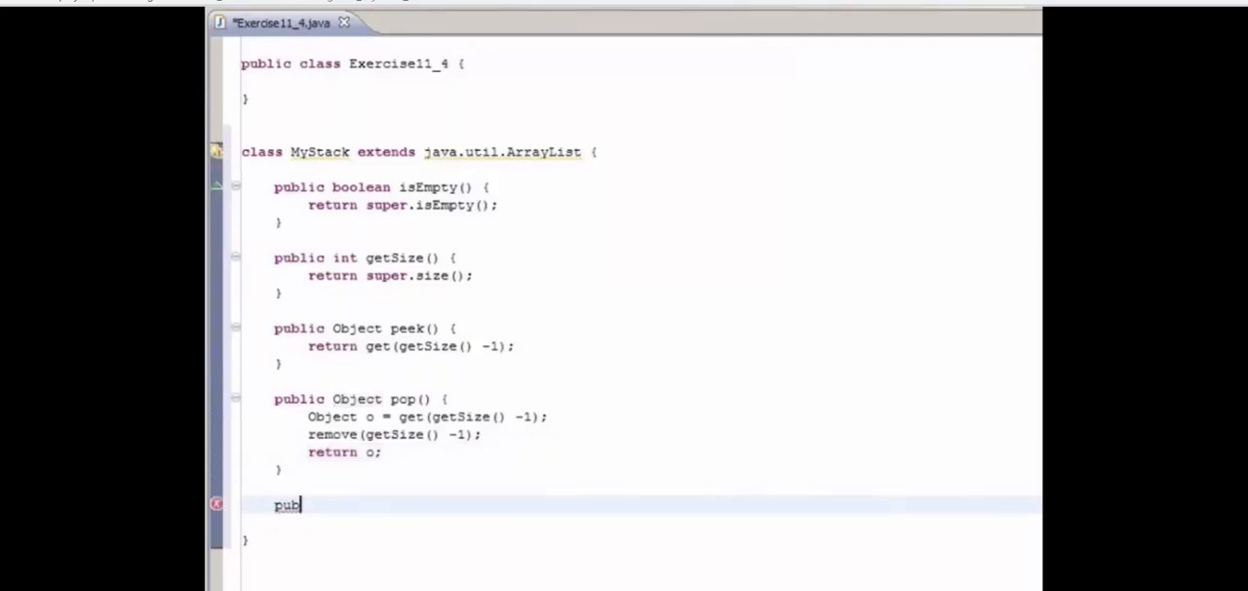
pyautogui.write('i')
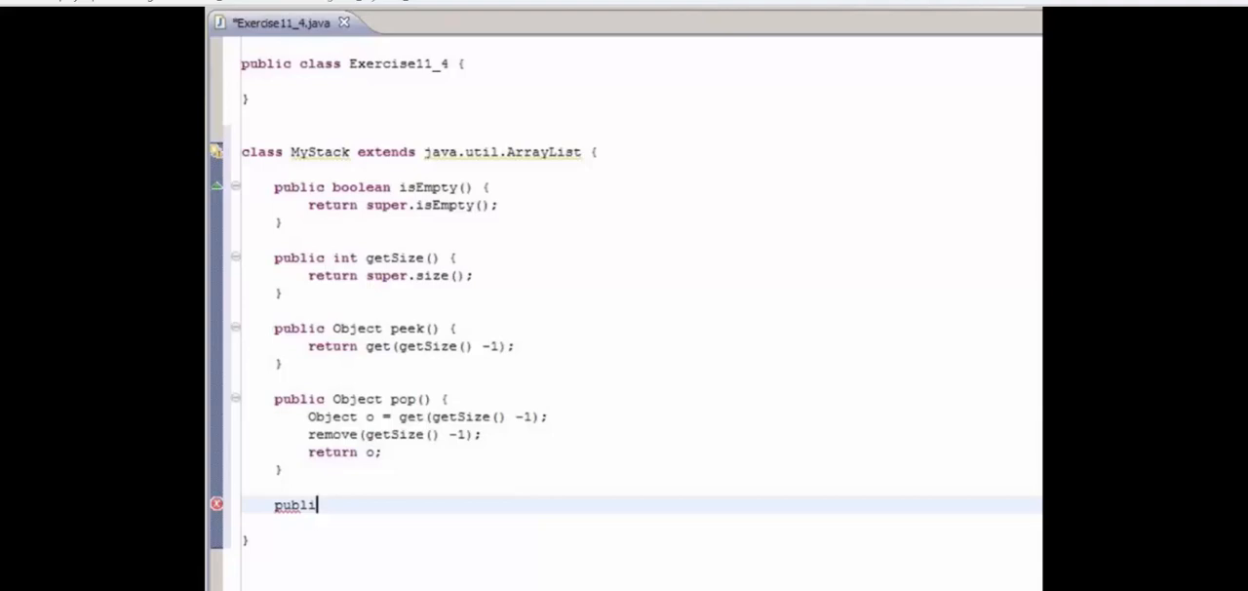
pyautogui.write('c')
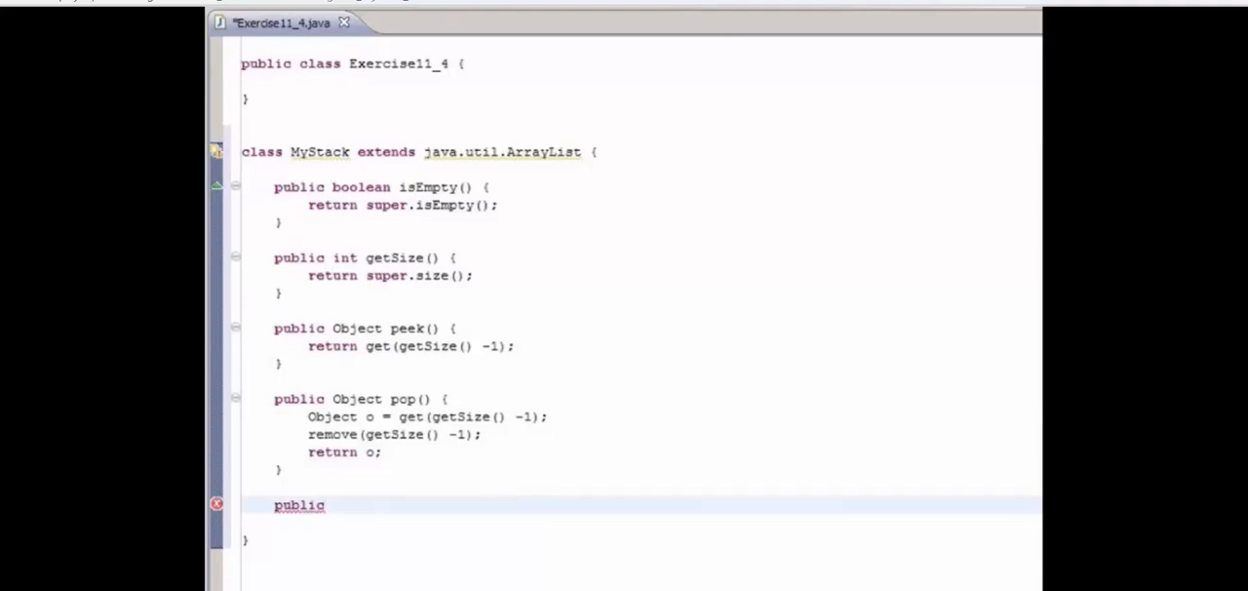
pyautogui.write('Object p')
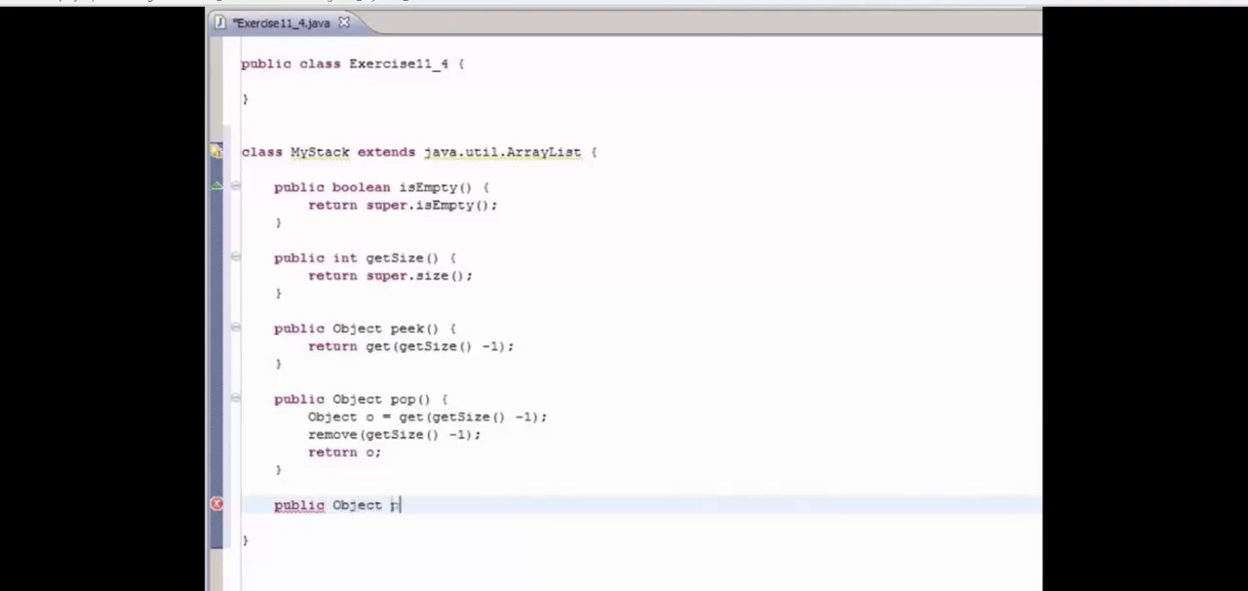
pyautogui.write('push(Object o)')
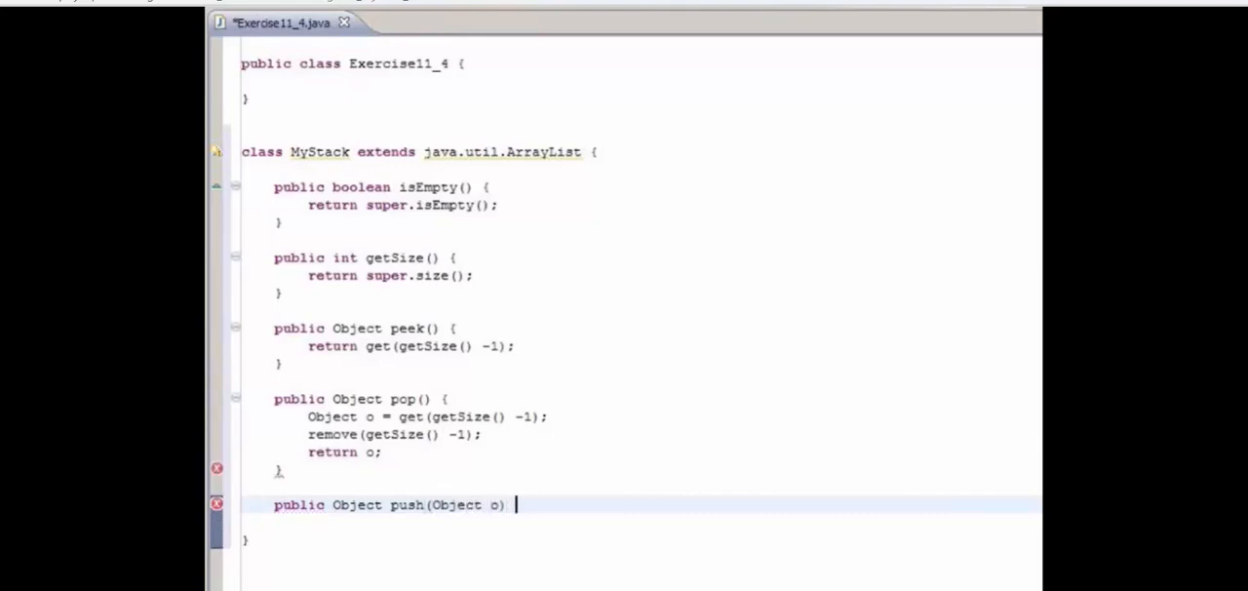
pyautogui.write('{')
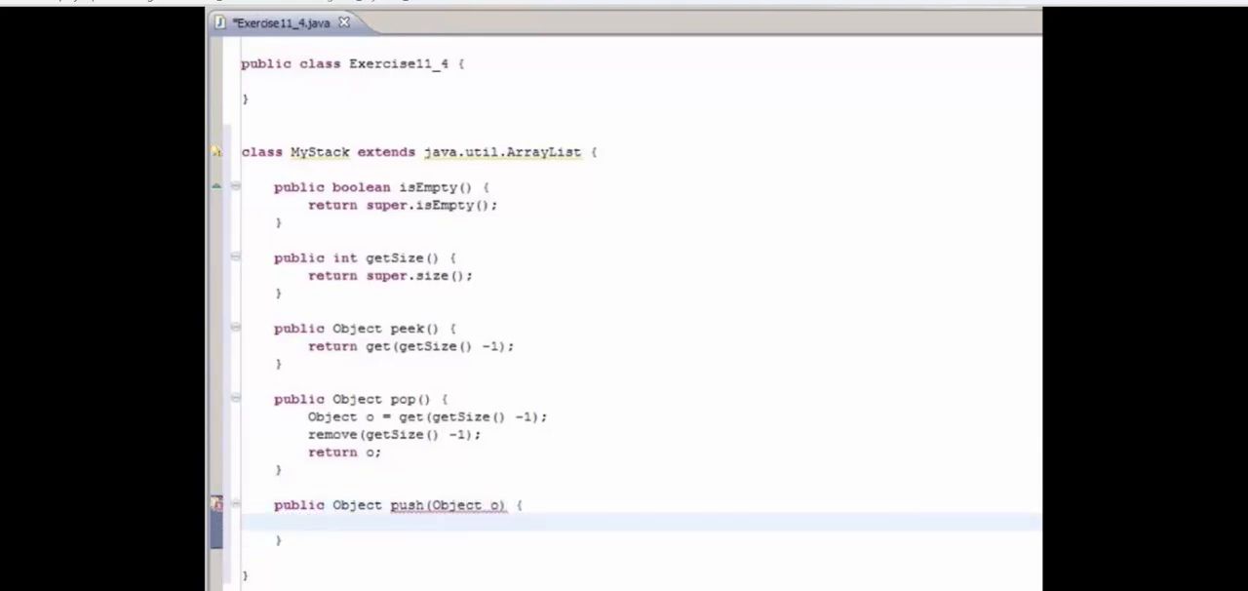
pyautogui.write('add()')
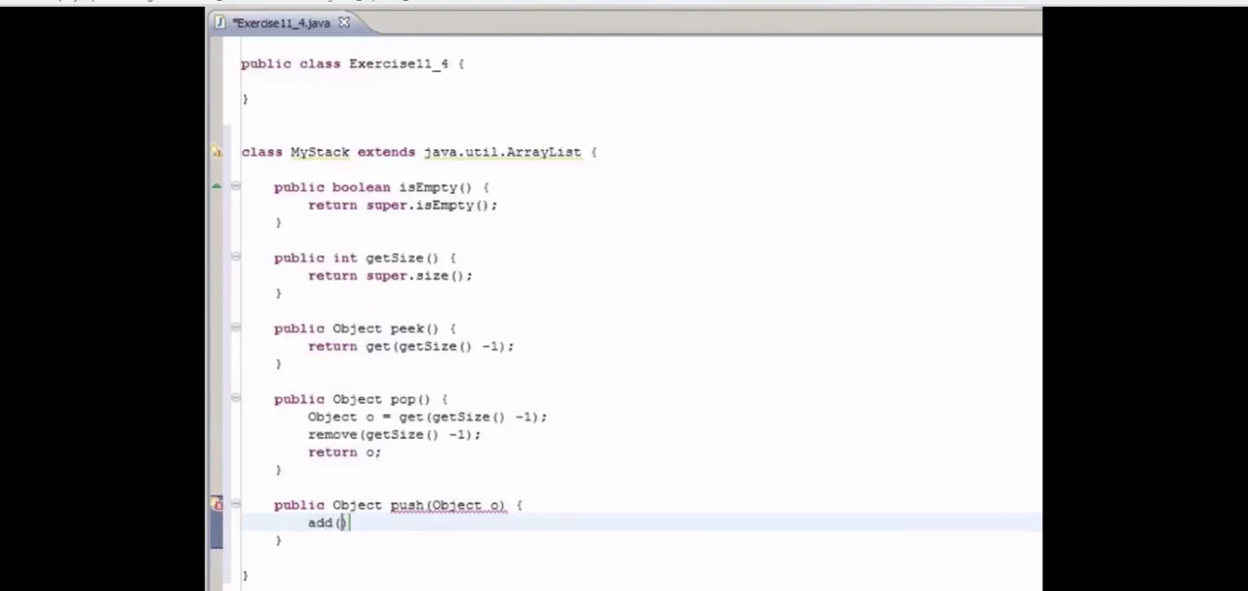
pyautogui.write('o);')
pyautogui.write('retu')
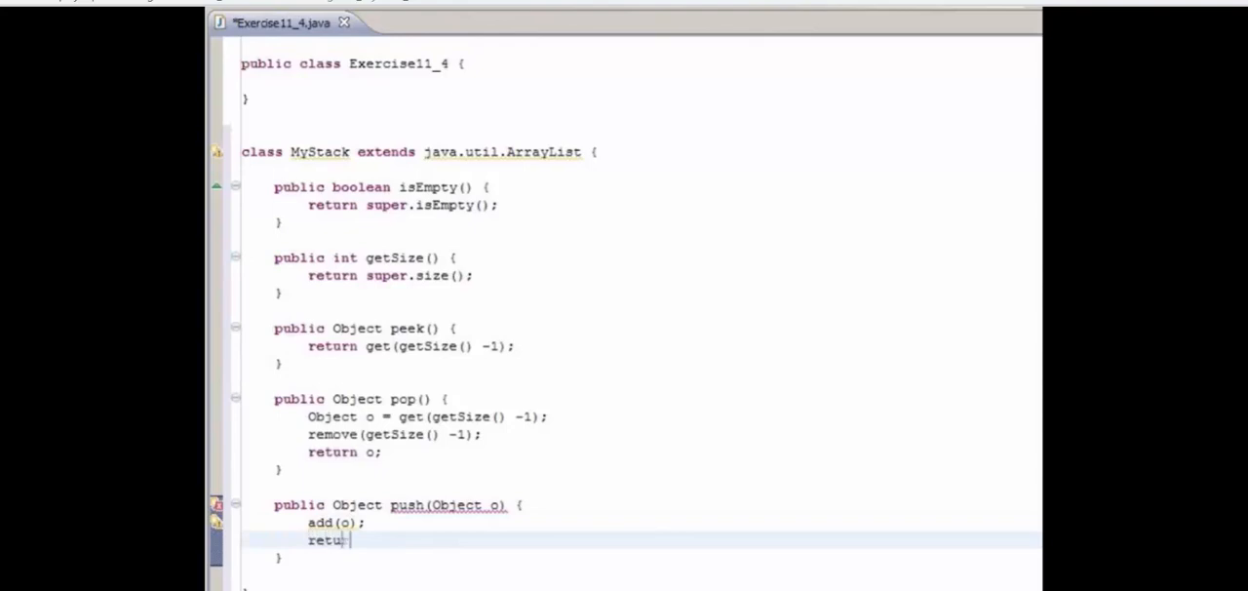
pyautogui.write('rn o;')
pyautogui.write('public int search(Object o) {')
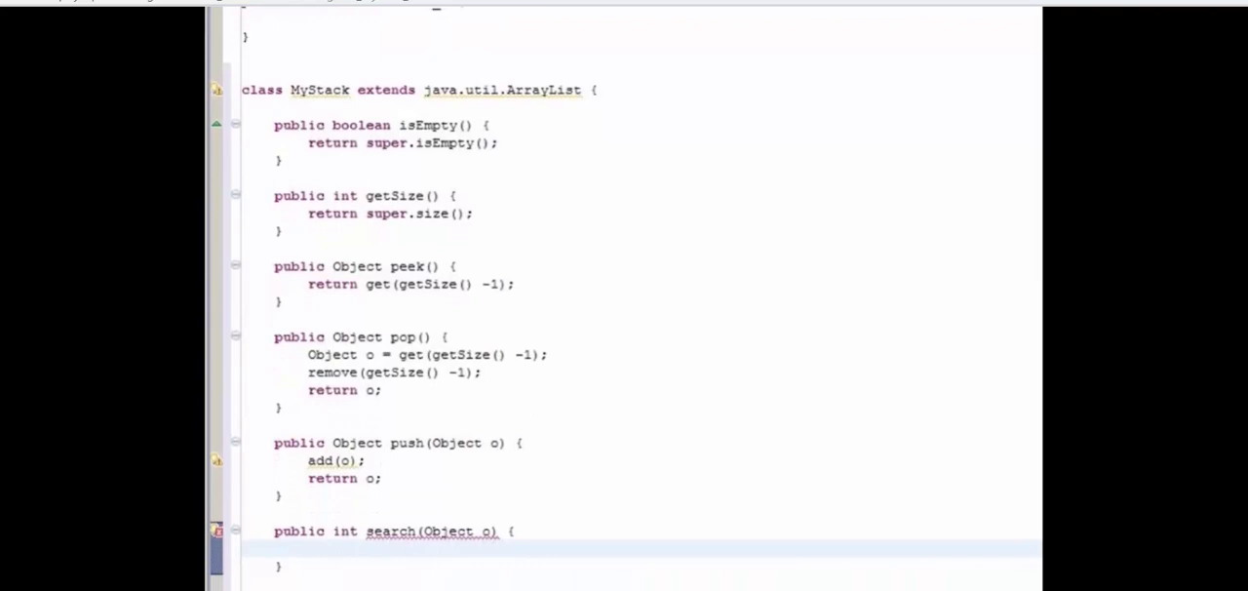
# Fill search(Object o) with 'return indexOf(o);'.
pyautogui.write('retur')
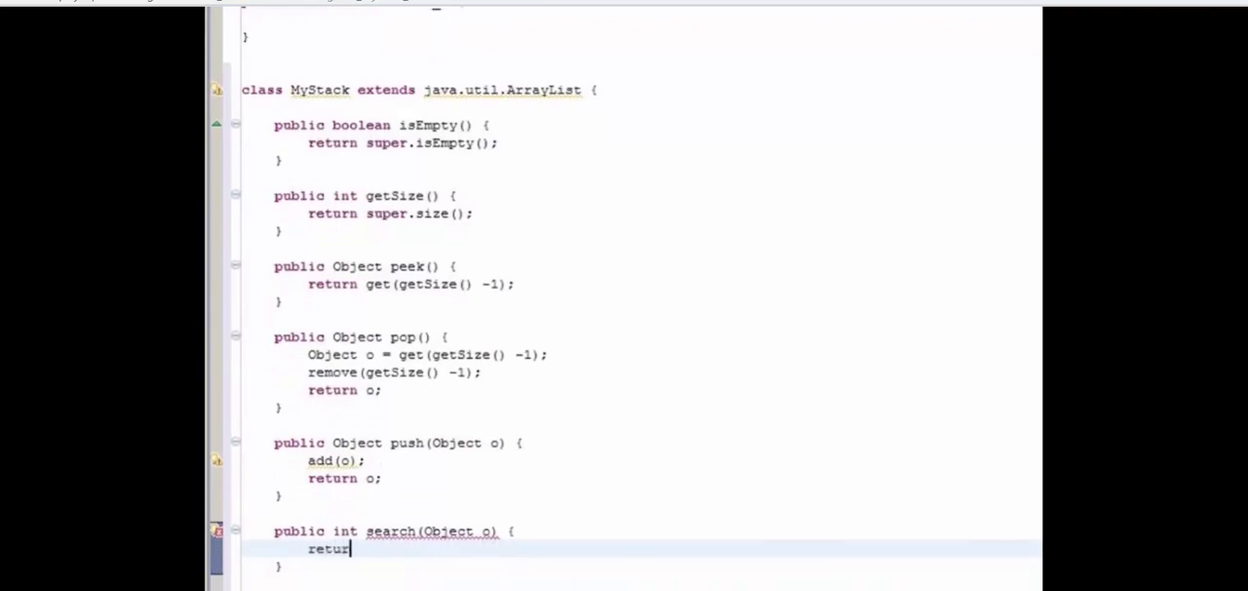
pyautogui.write('n indexOf')
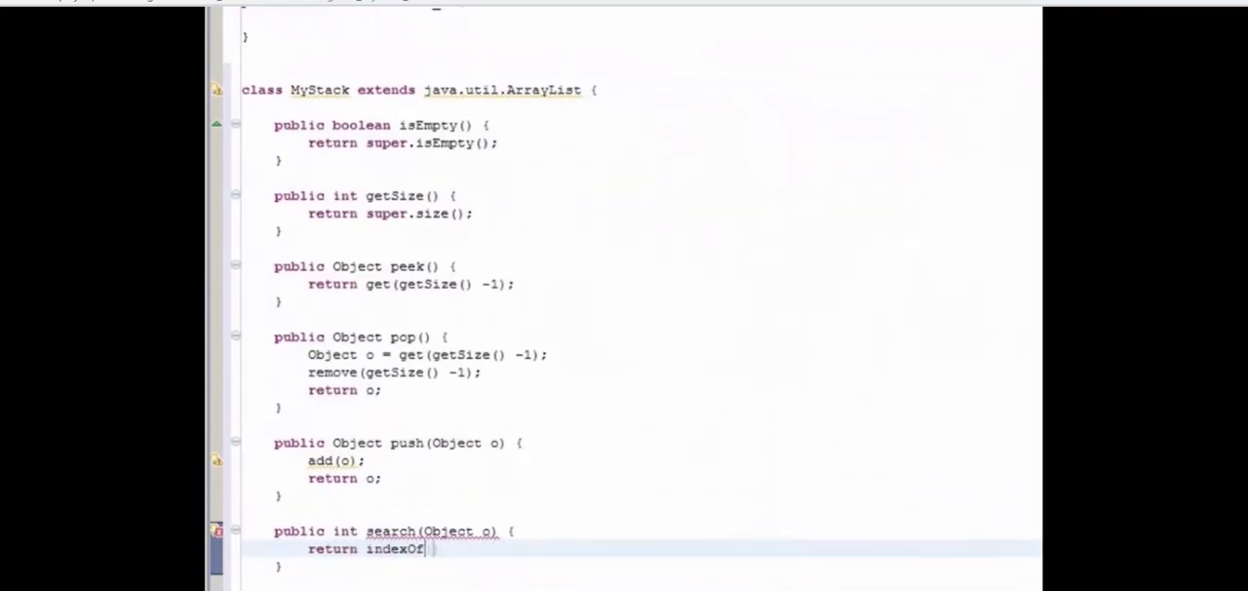
pyautogui.write('(o);')
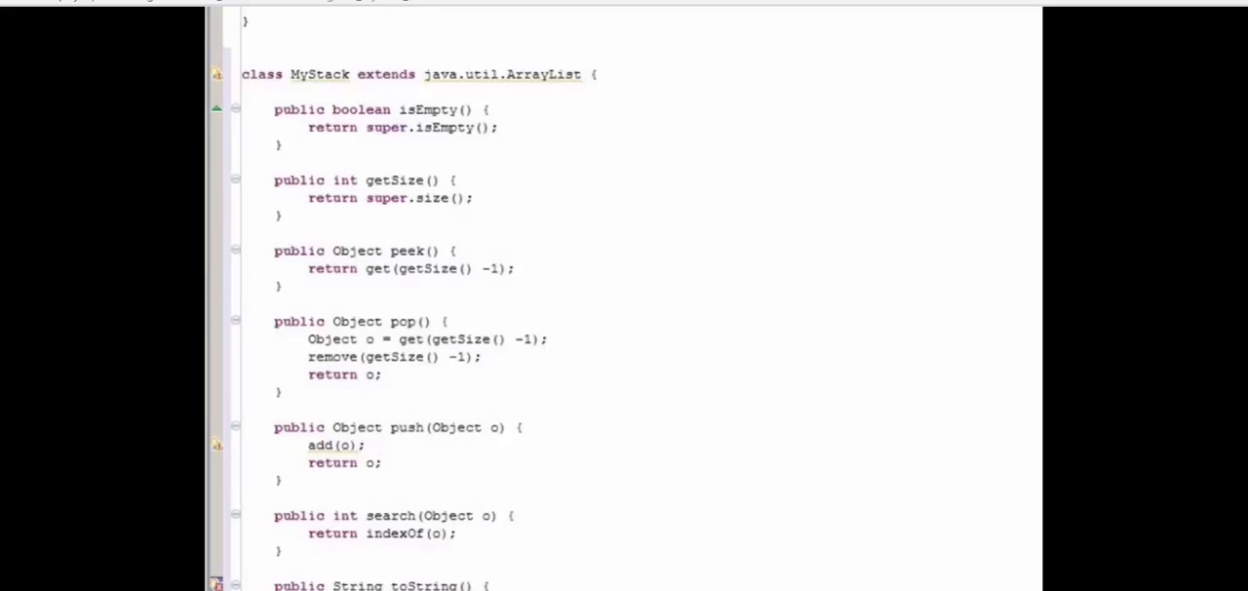
pyautogui.scroll(3)
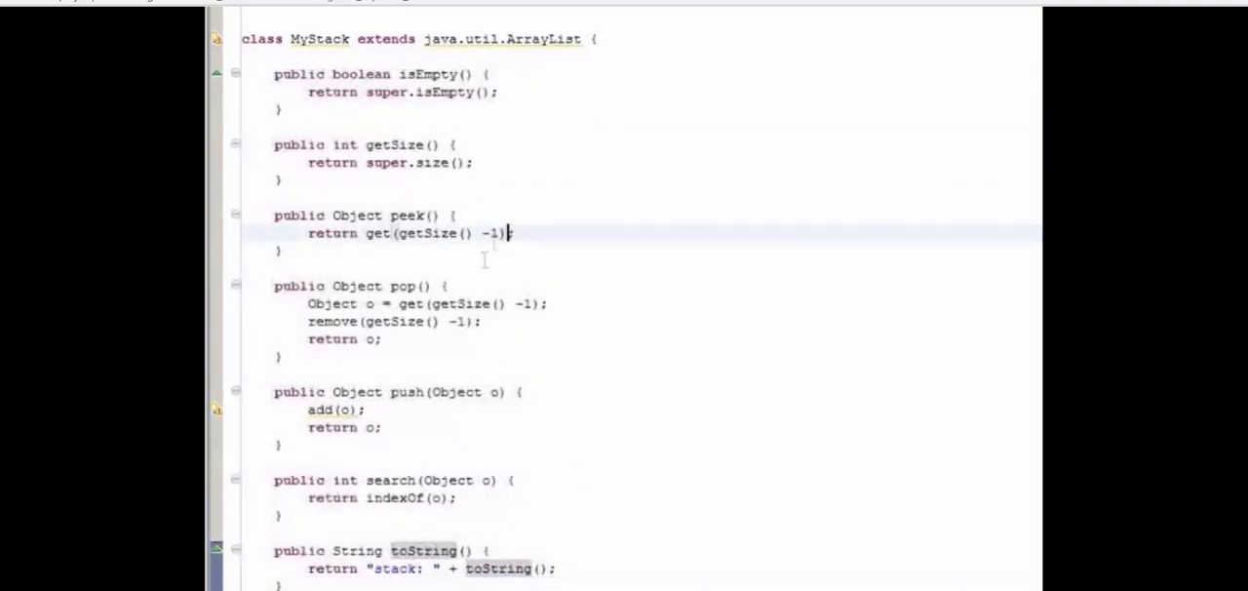
pyautogui.click(385, 339)
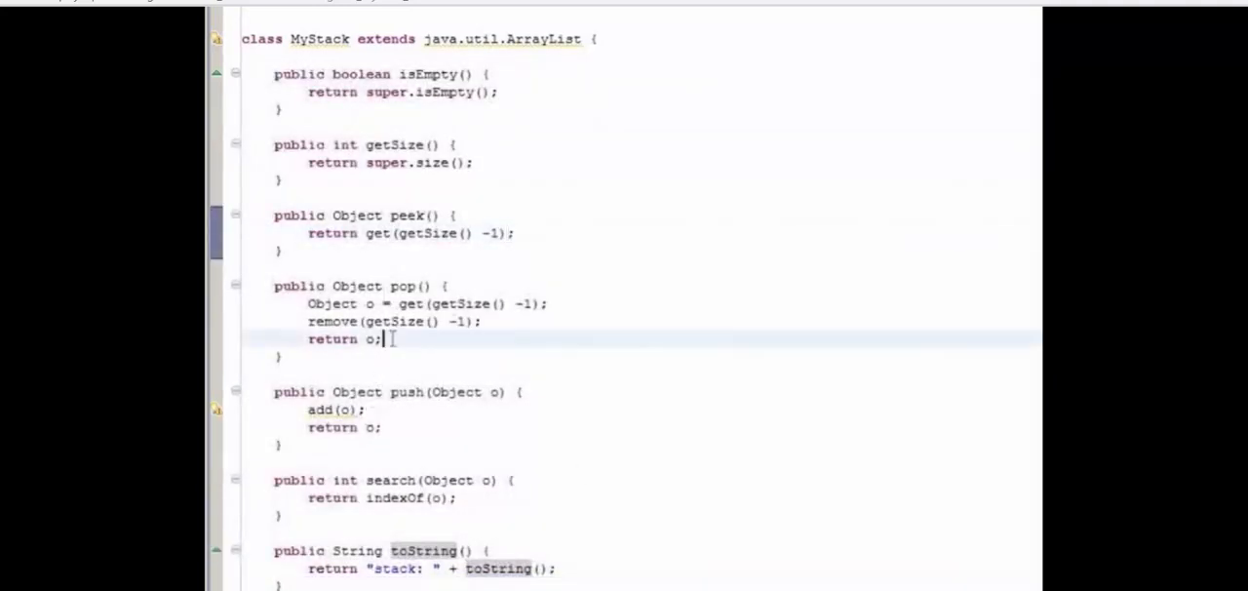
pyautogui.moveTo(308, 392); pyautogui.dragTo(383, 427)
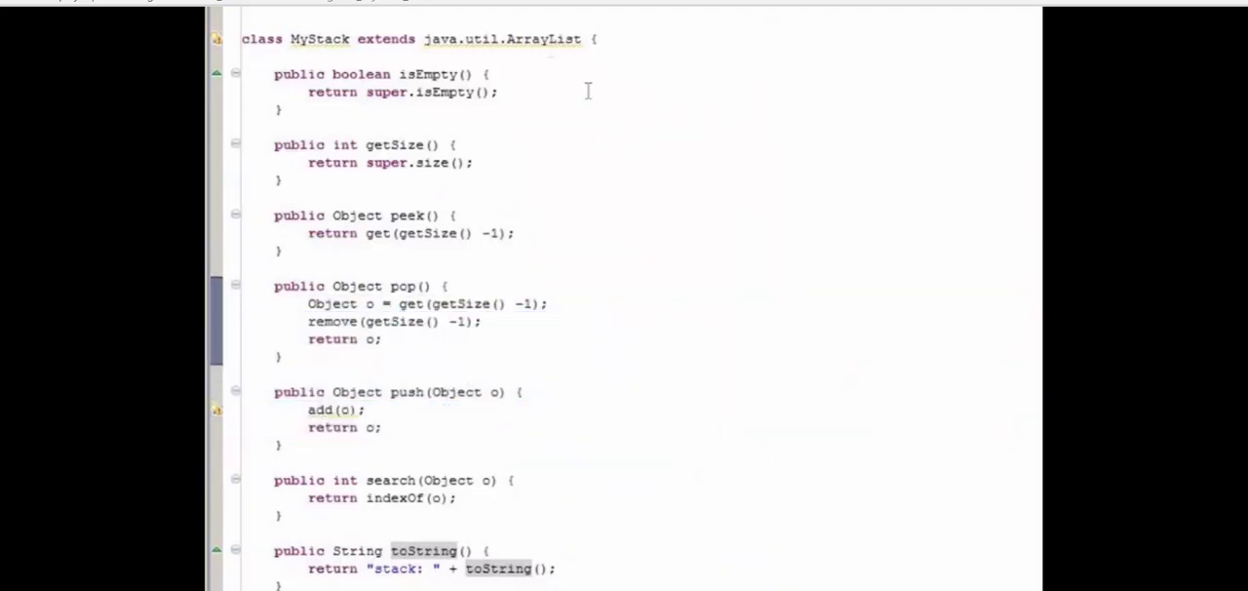
pyautogui.doubleClick(542, 39)
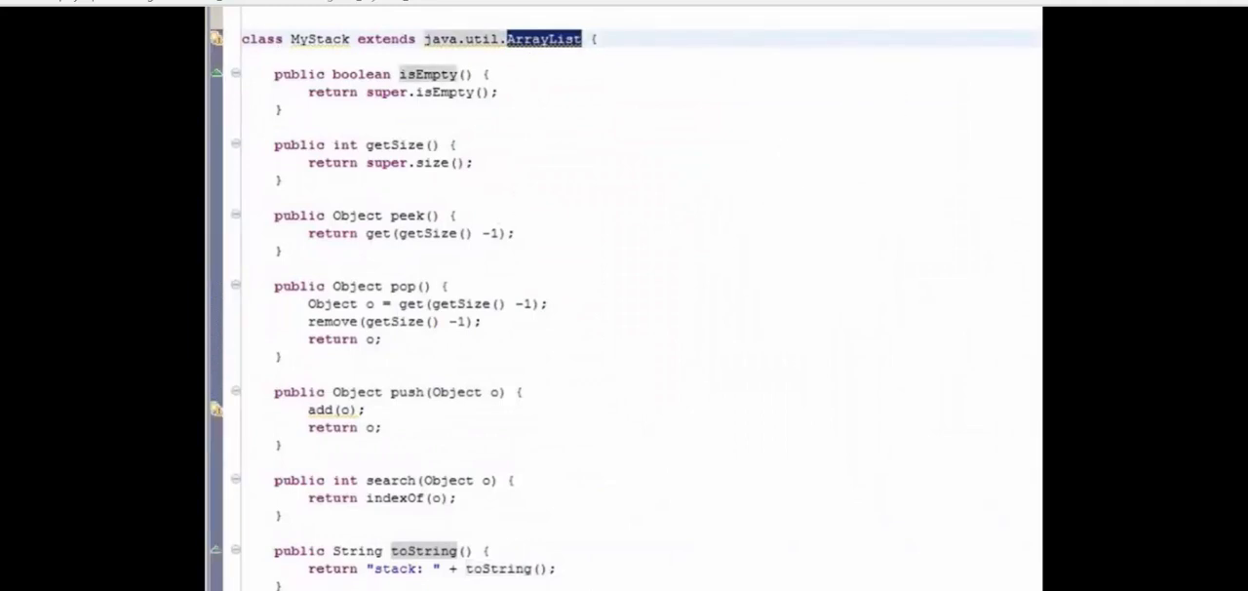
pyautogui.scroll(3)
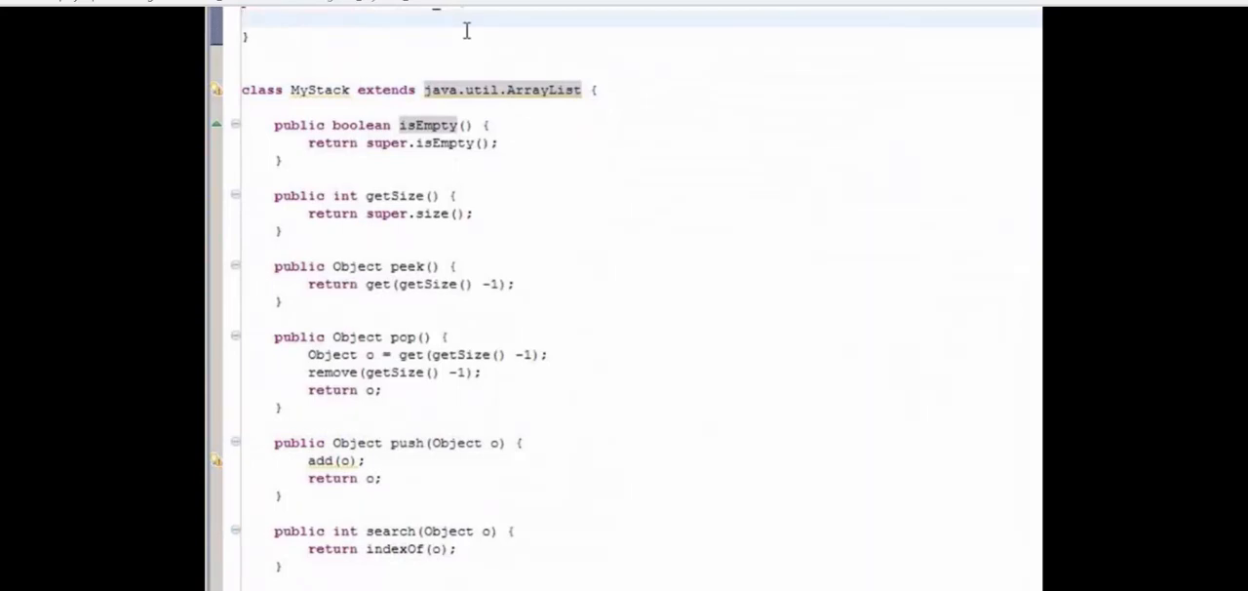
# Declare 'public static void main(String[] args)' and create a MyStack named stack.
pyautogui.write('pub')
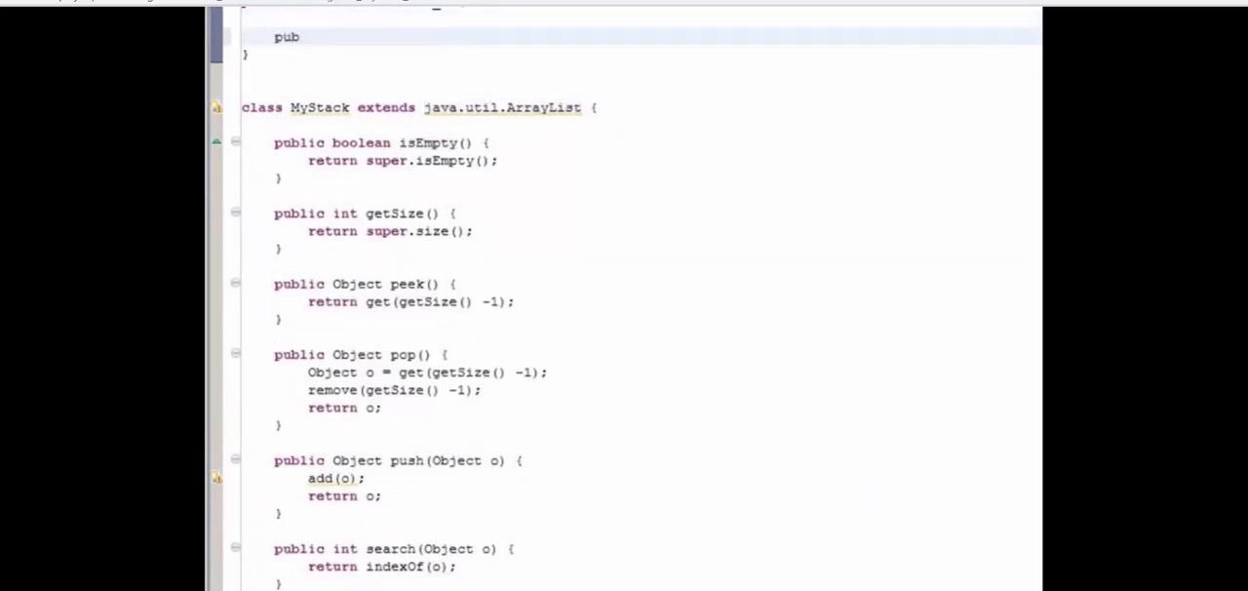
pyautogui.write('lic stati')
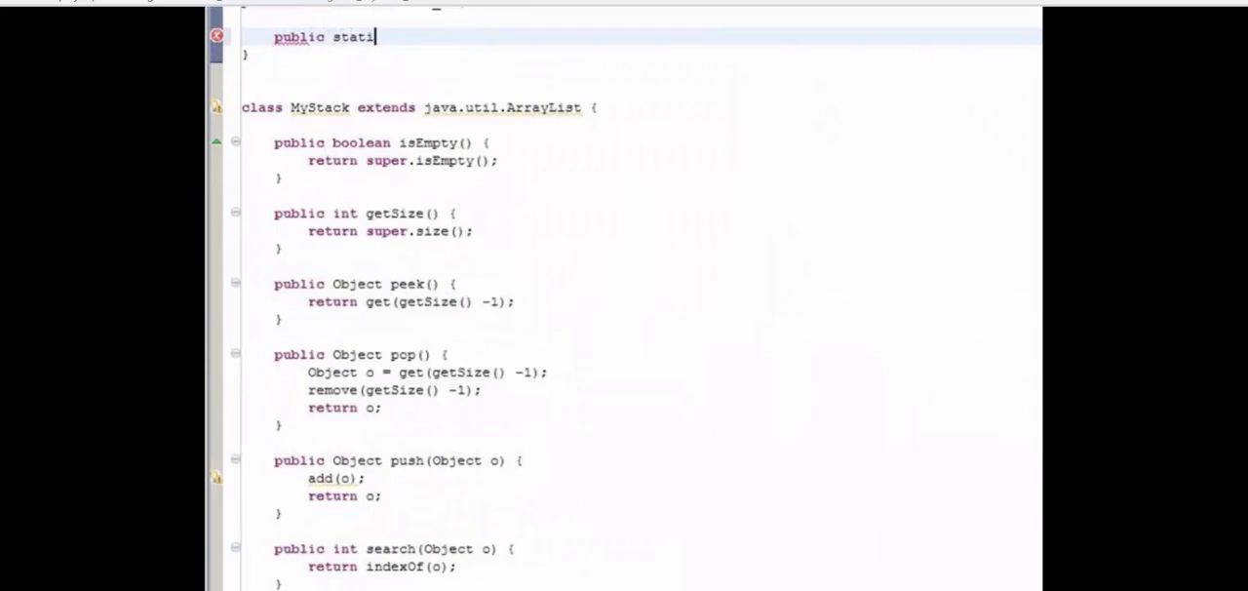
pyautogui.write('c void main(')
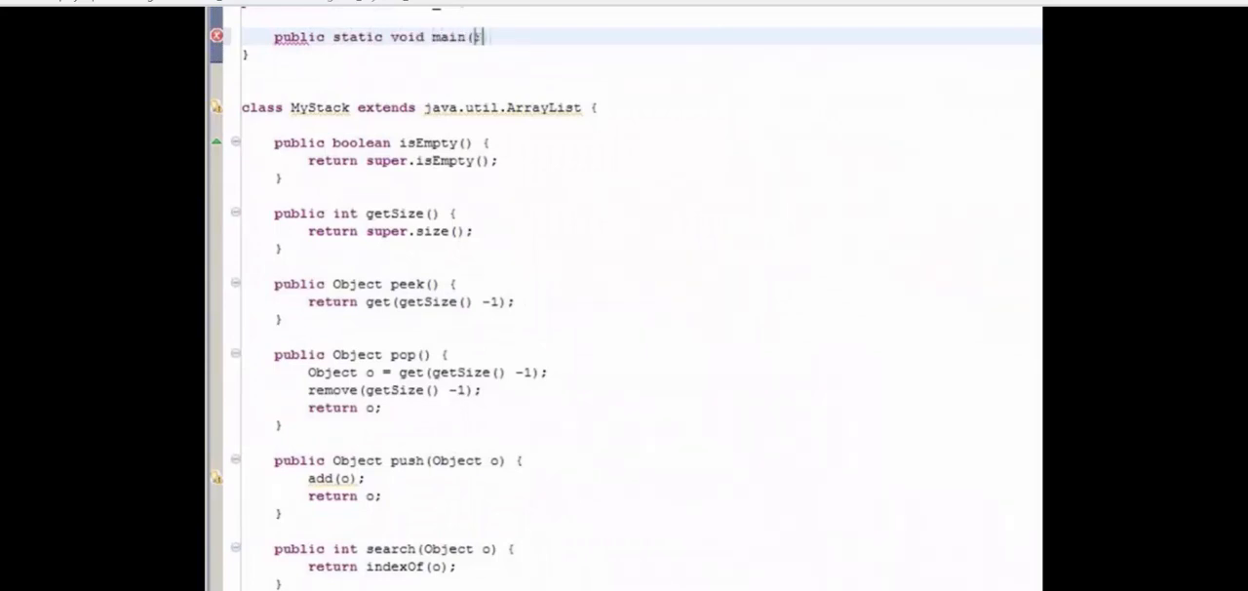
pyautogui.write('String[] args)')
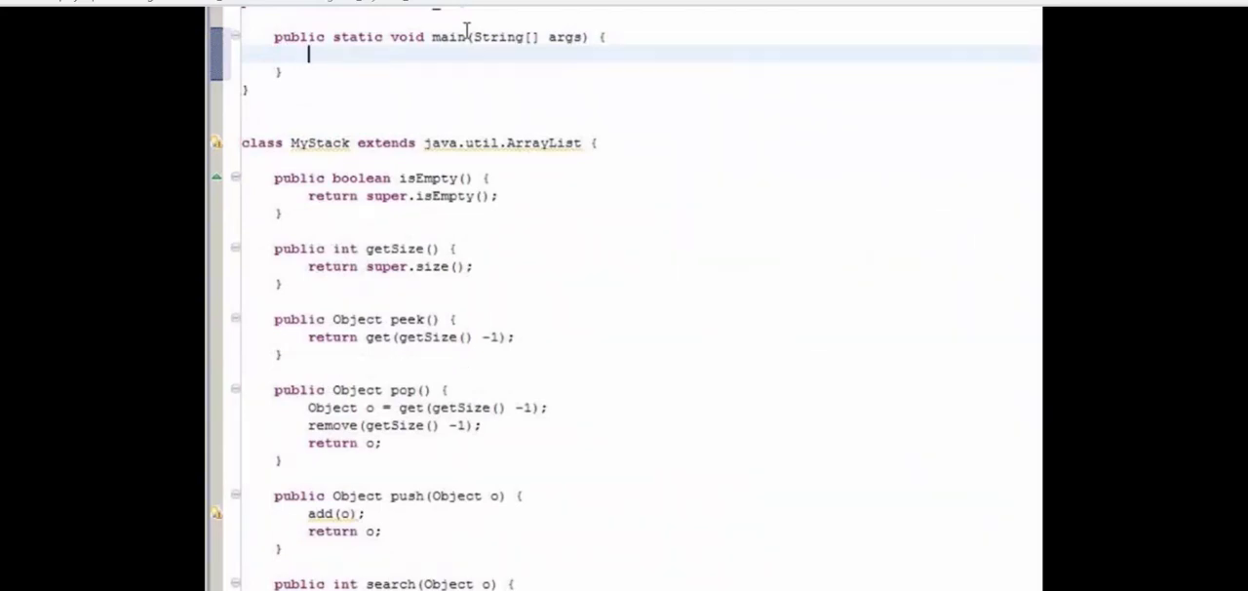
pyautogui.write('MyStack stack = new MyStack();')
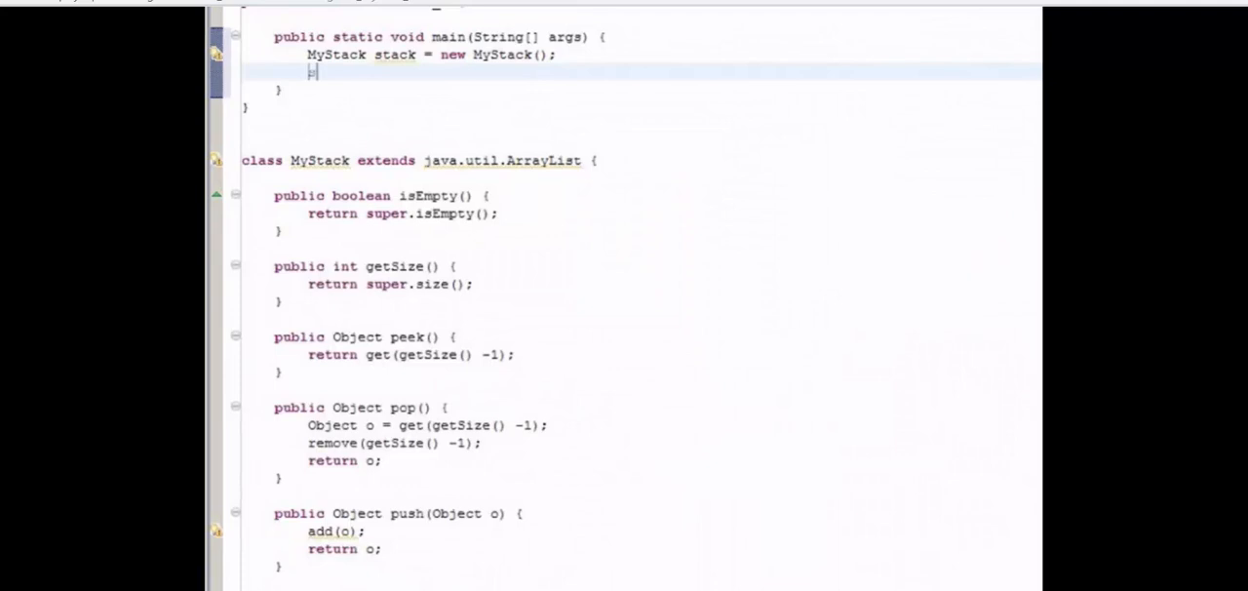
# Push "Tom", "George" and "Peter" onto the stack.
pyautogui.write('stack.push')
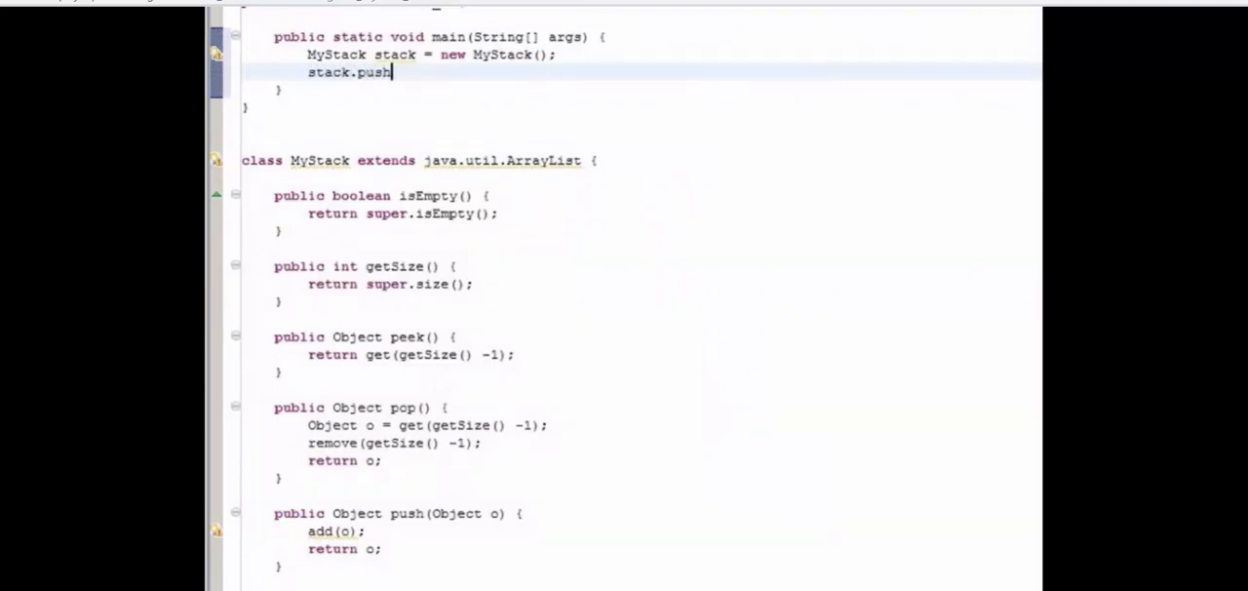
pyautogui.write('("Tom");')
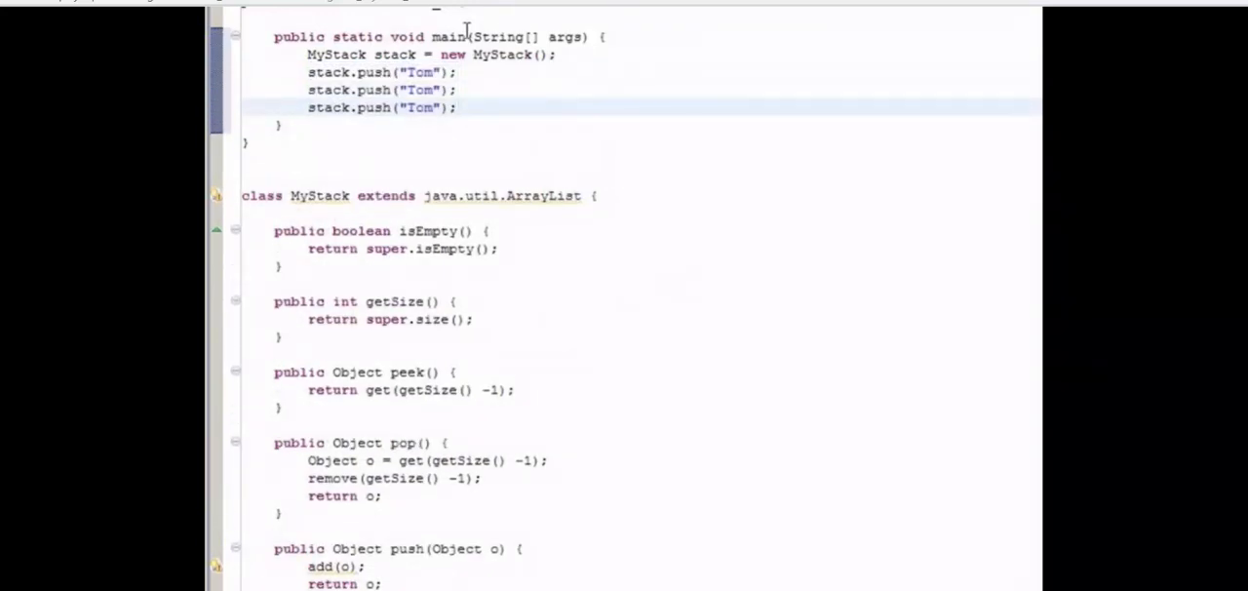
pyautogui.doubleClick(418, 88)
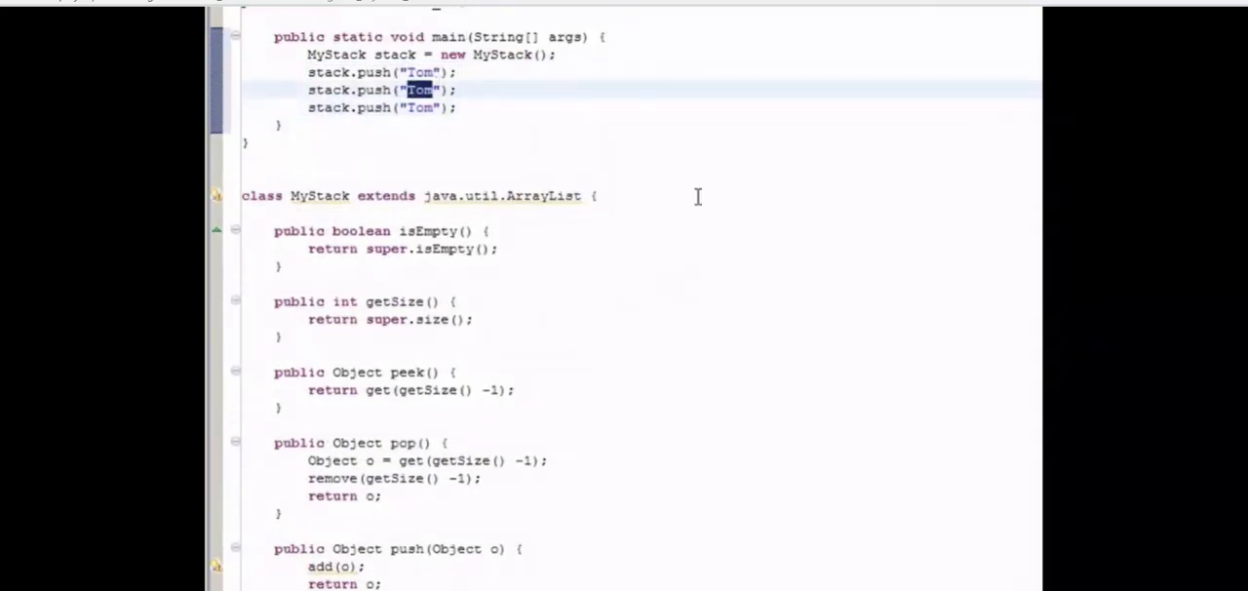
pyautogui.write('George')
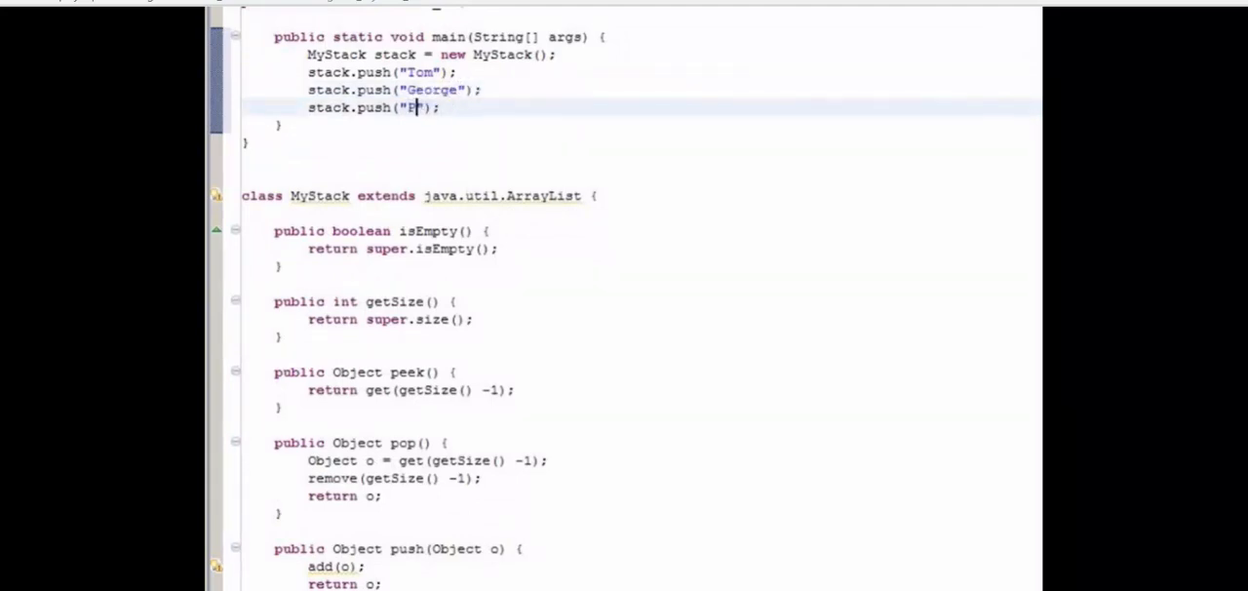
pyautogui.write('eter')
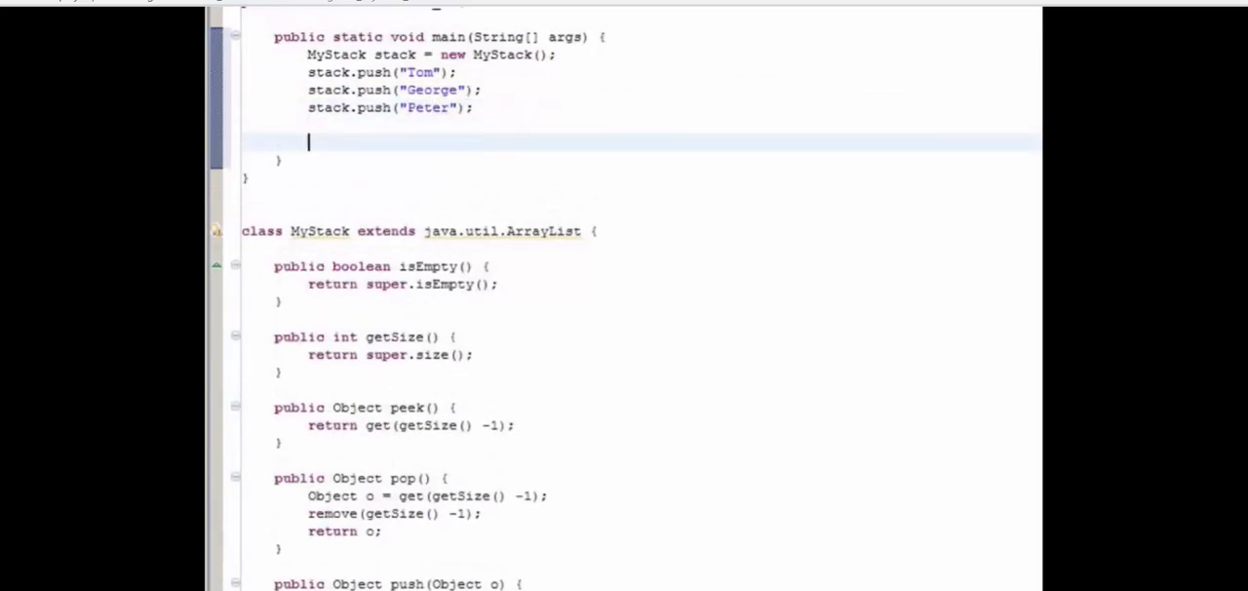
# Print stack.getSize() and stack.peek() with System.out.println.
pyautogui.write('Sy')
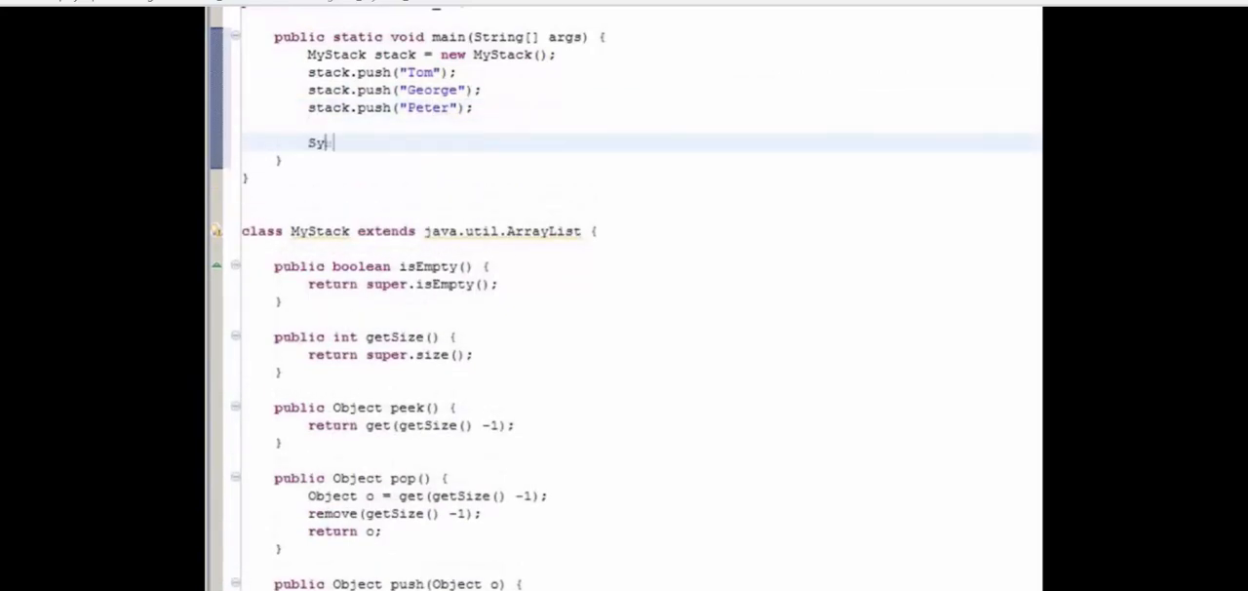
pyautogui.write('stem.out.println')
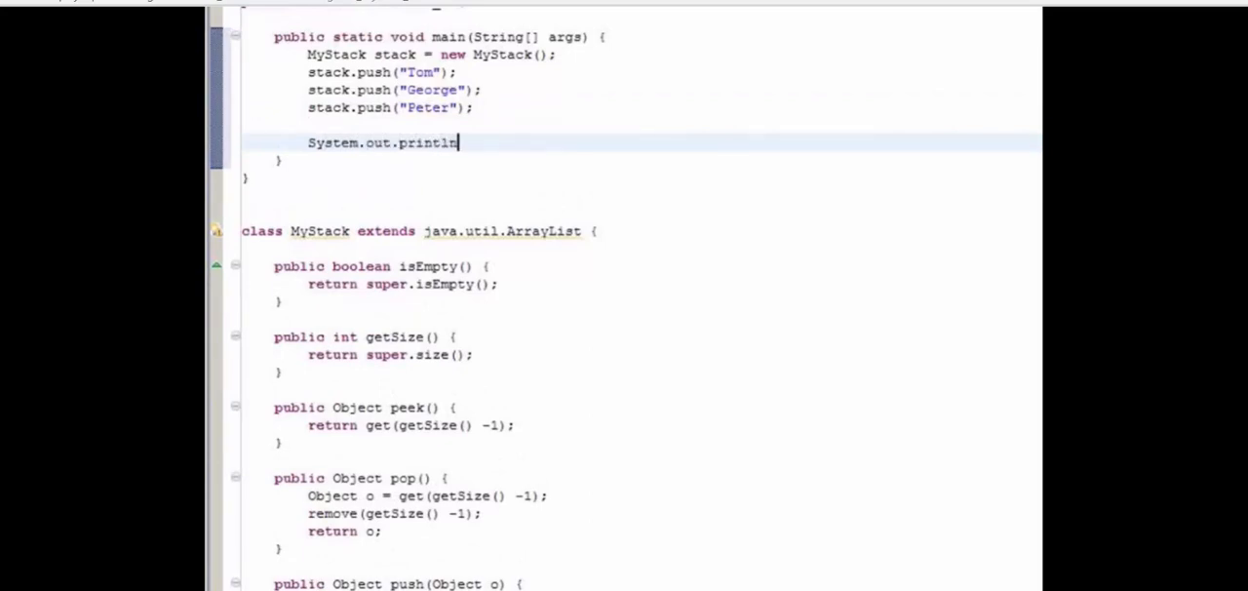
pyautogui.write('(stack)')
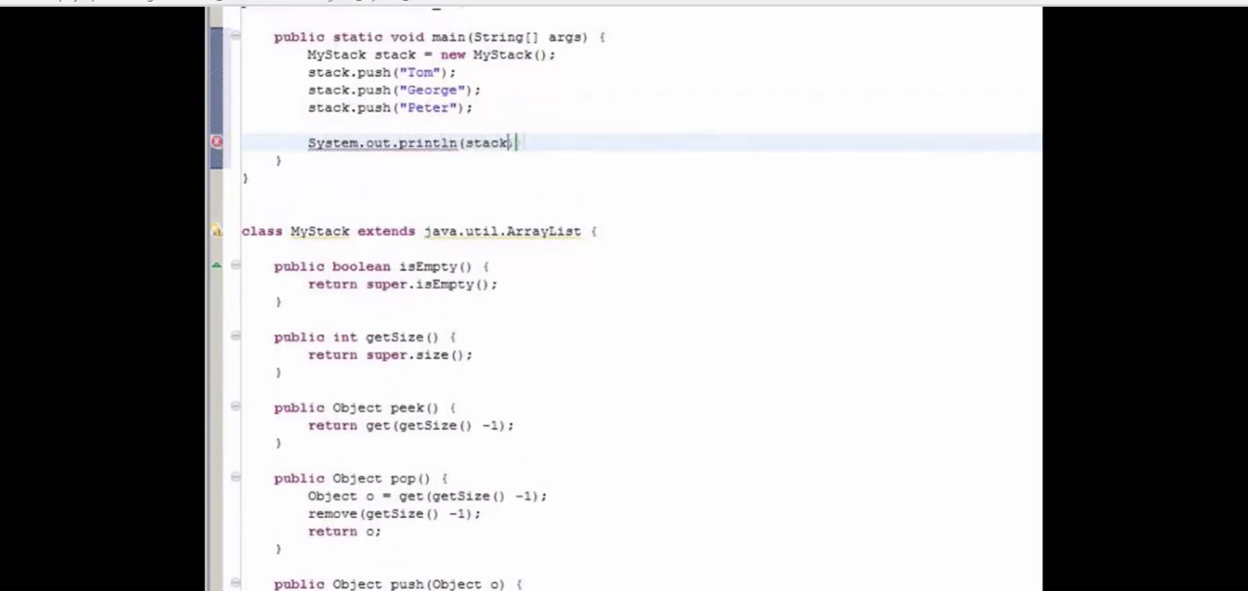
pyautogui.write('.getSize(')
pyautogui.write('Sys')
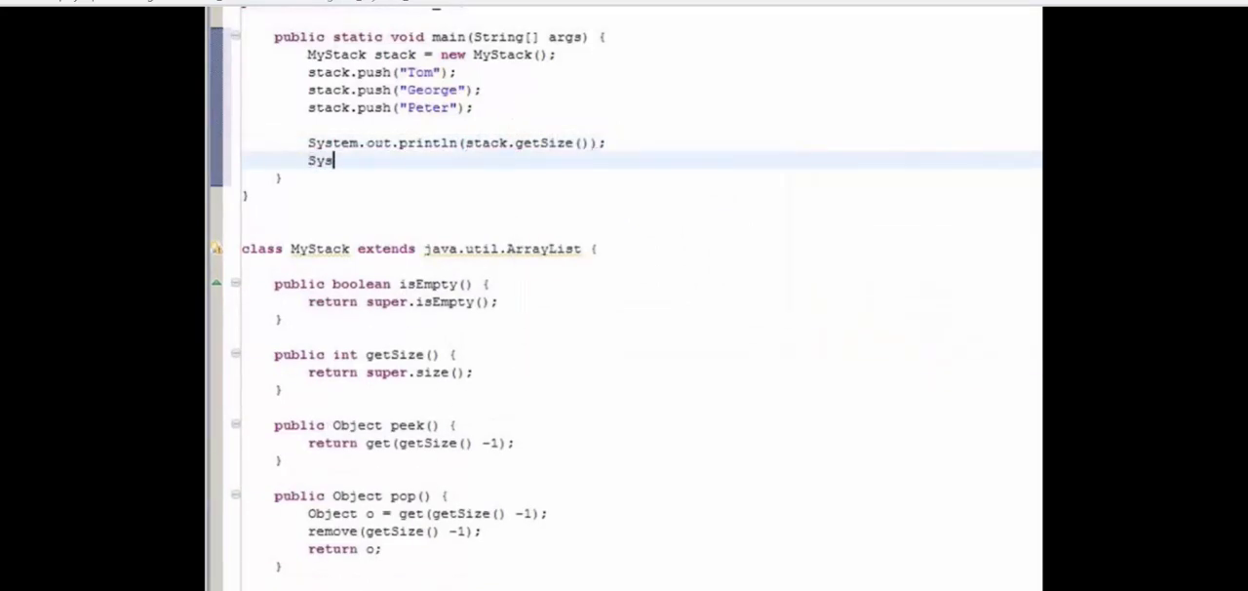
pyautogui.write('tem.out.println(')
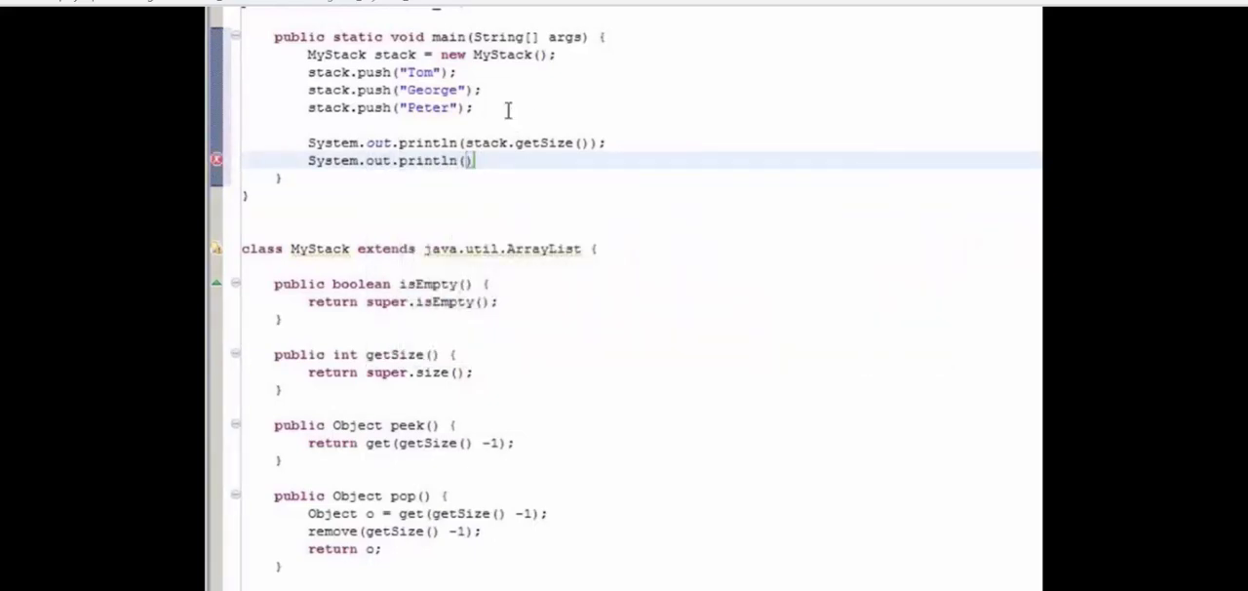
pyautogui.write('stack.peek()')
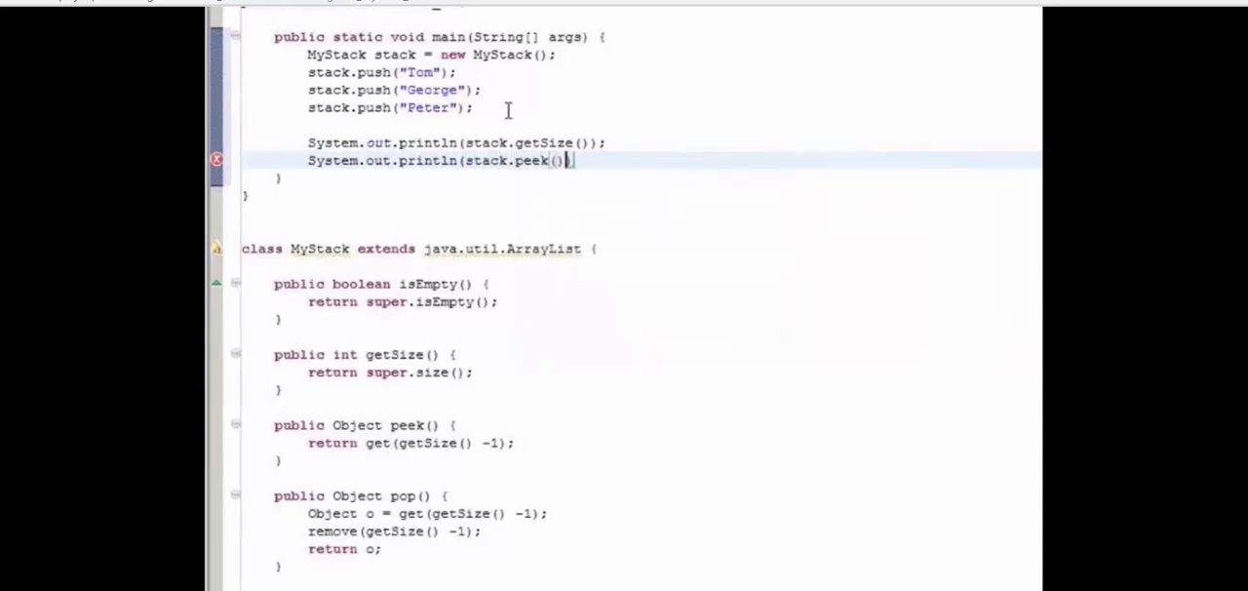
pyautogui.press('Return')
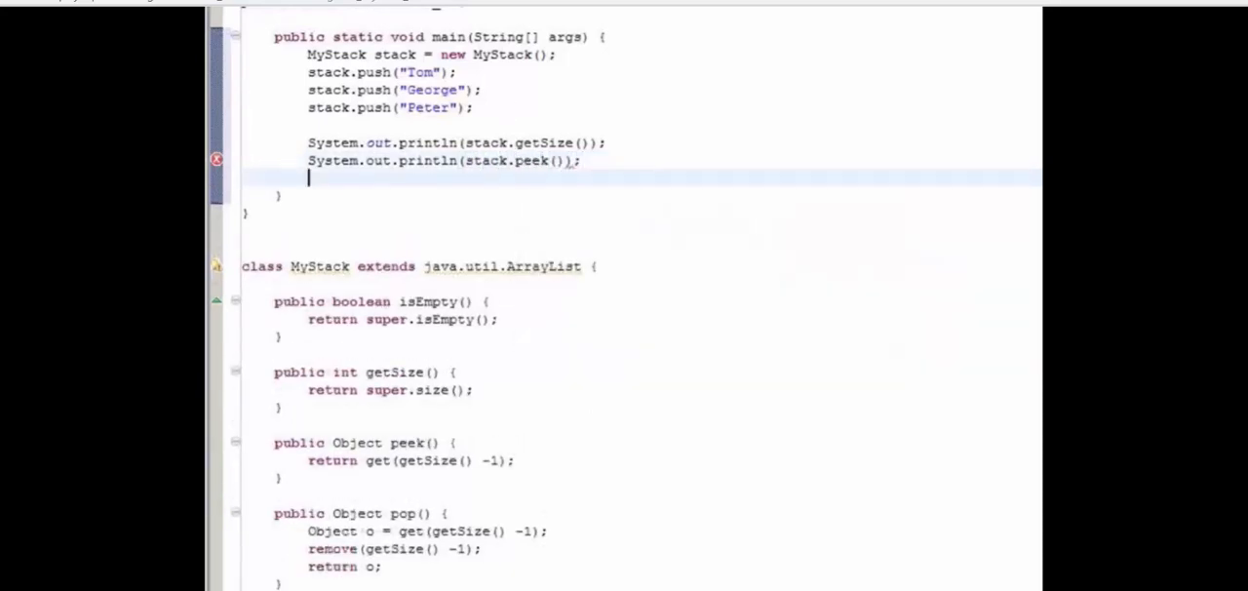
# Print stack.pop(), then print stack.peek() again.
pyautogui.write('S')
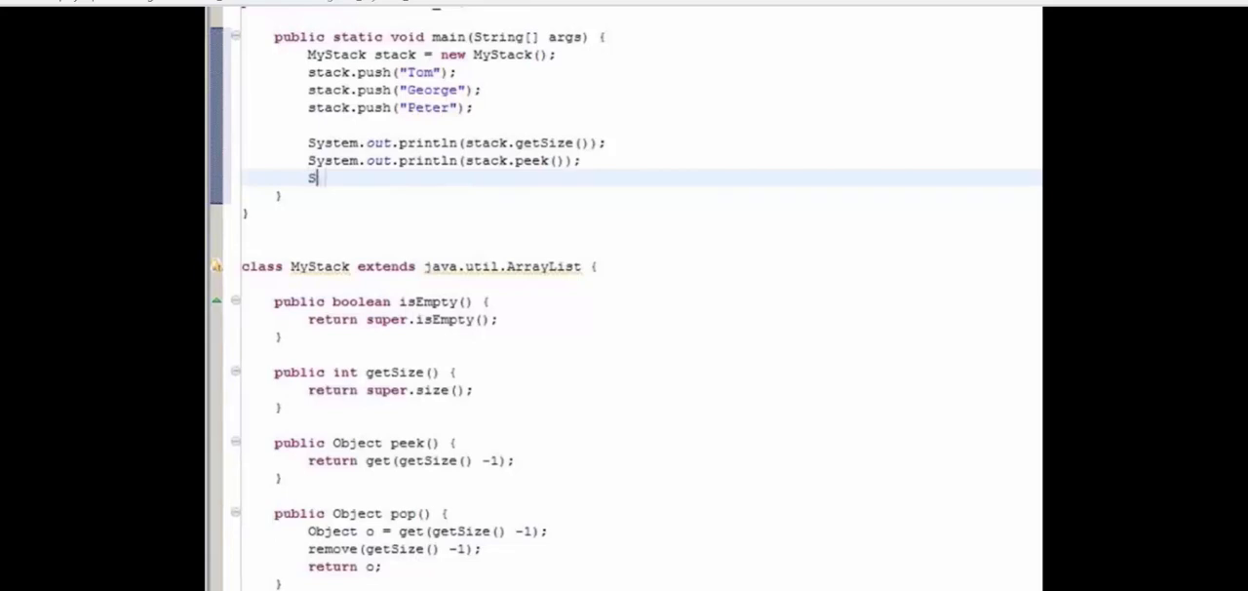
pyautogui.write('ystem.out.pri')
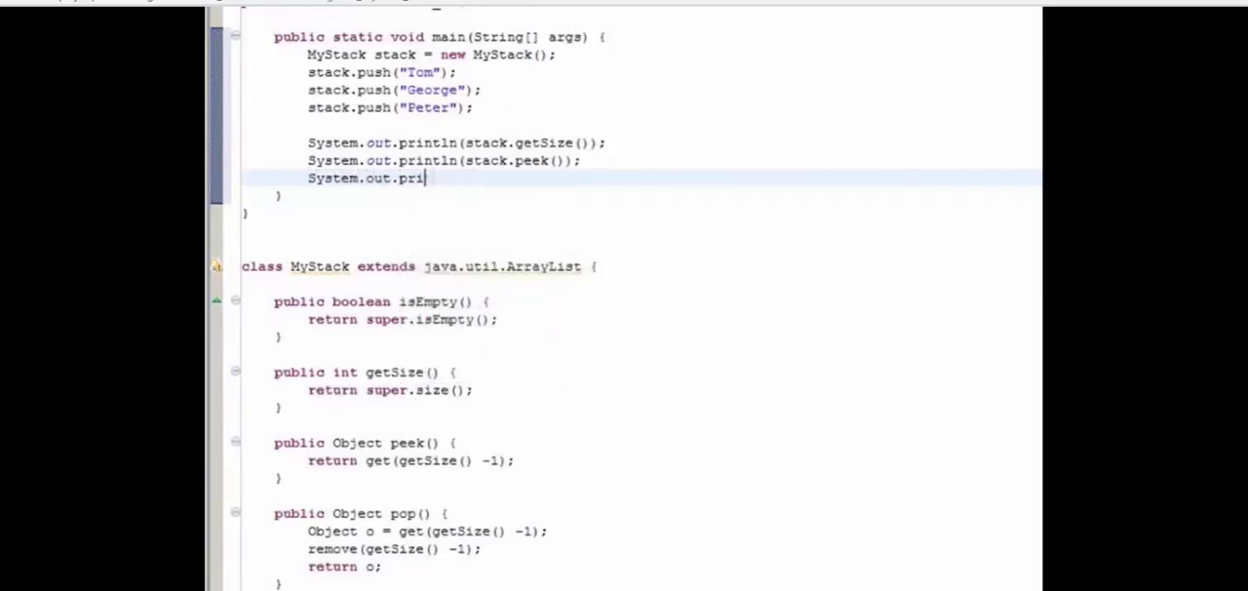
pyautogui.write('ntln(')
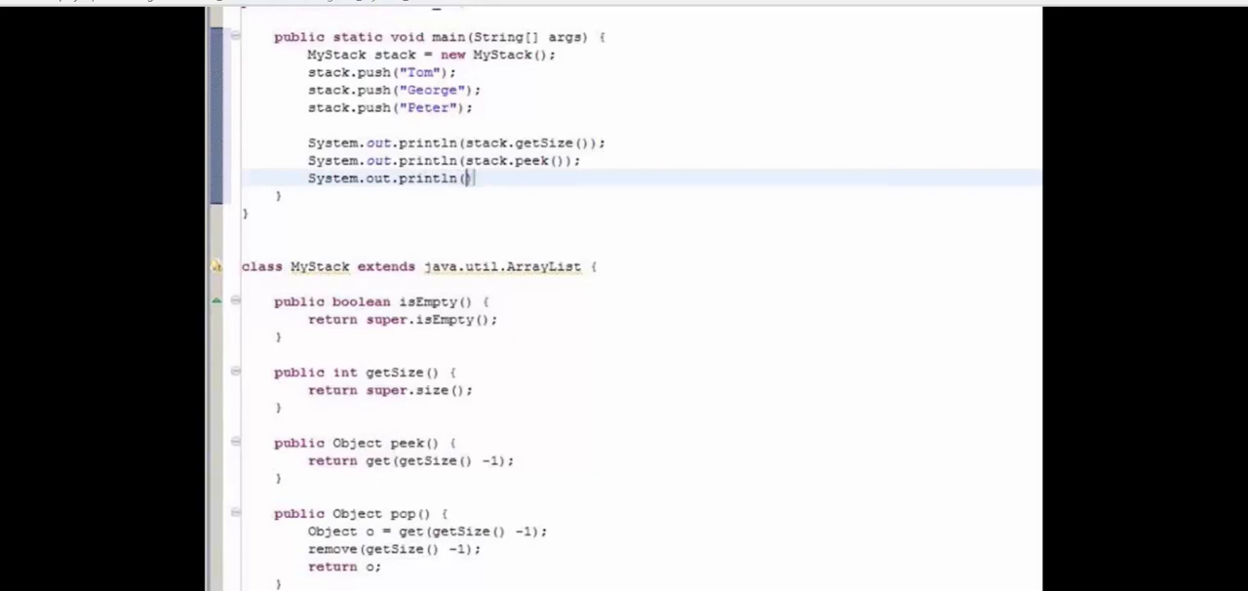
pyautogui.write('stack.pop(')
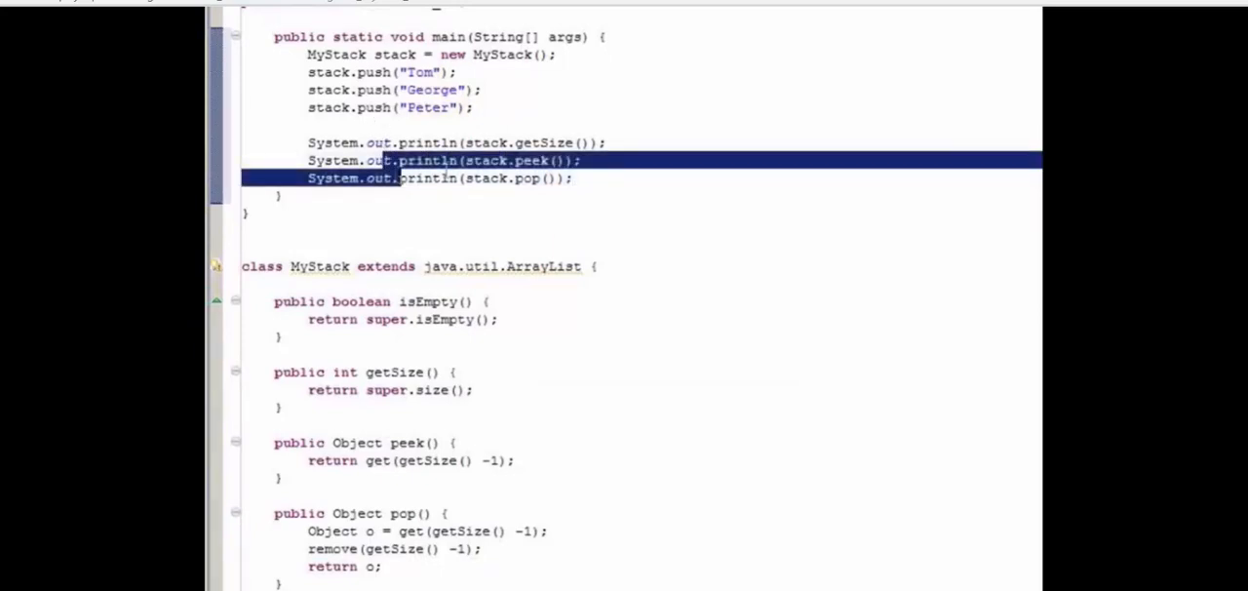
pyautogui.write('Sys')
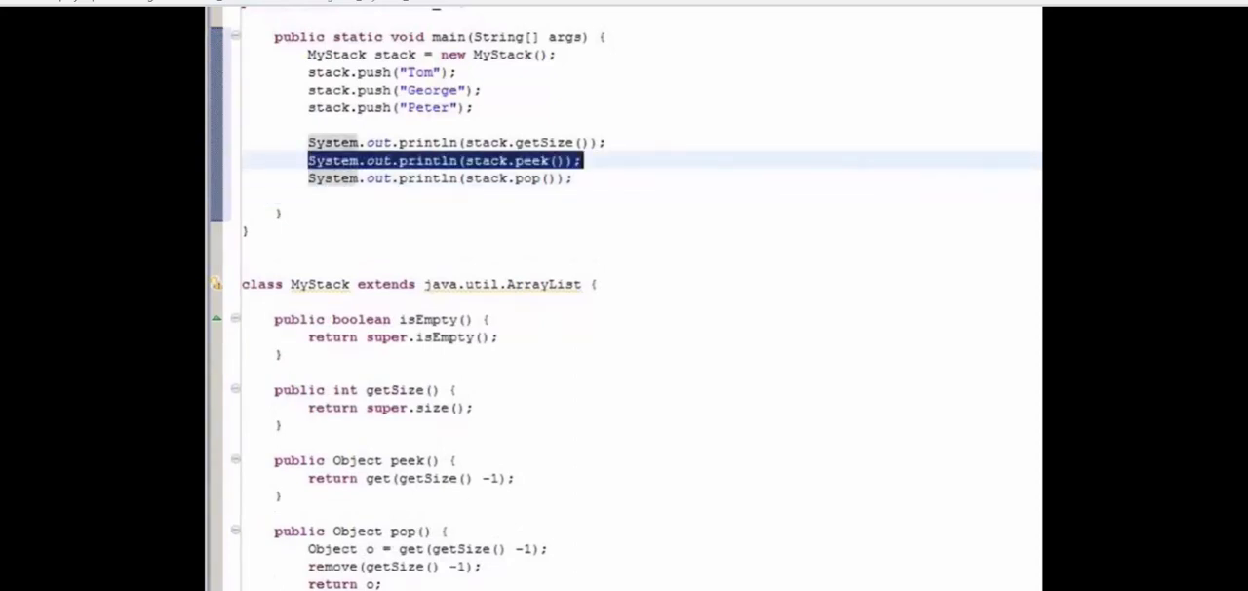
pyautogui.write('System.out.println(stack.peek());')
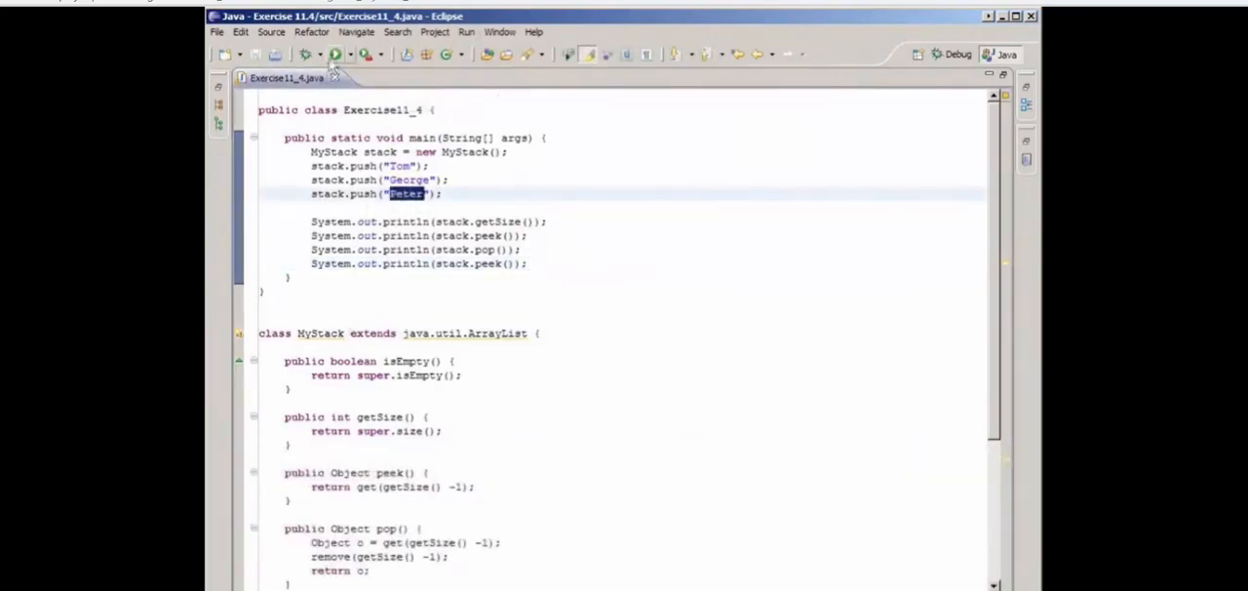
# Run Exercise11_4 to test the MyStack push, peek, pop and getSize operations.
pyautogui.click(336, 53)
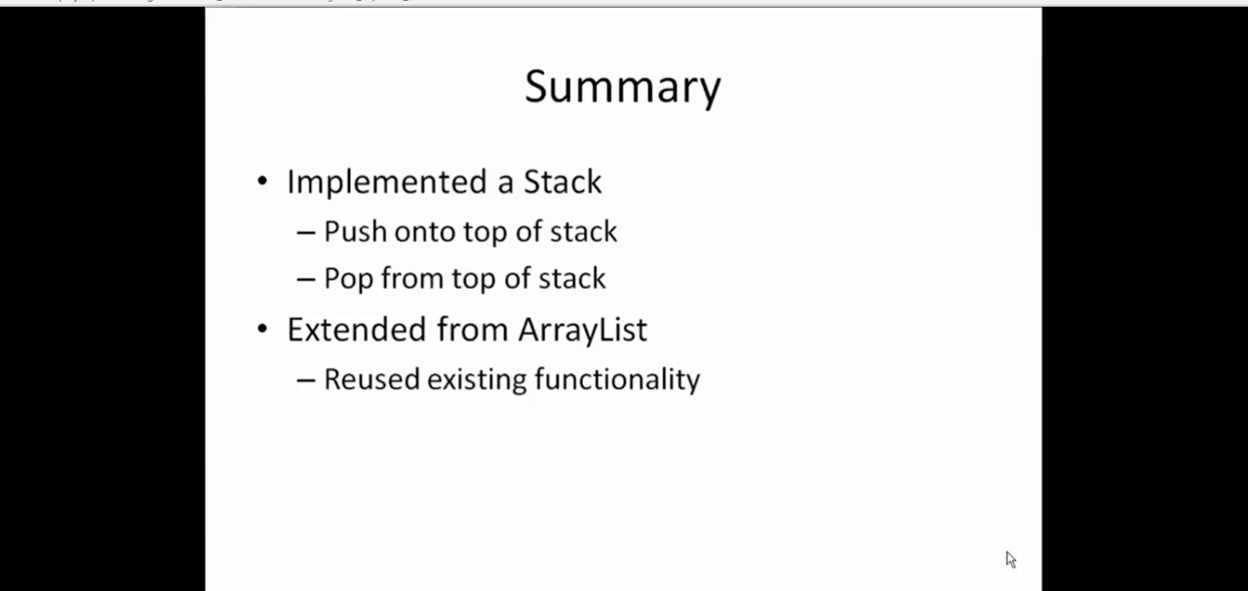
pyautogui.moveTo(348, 213)
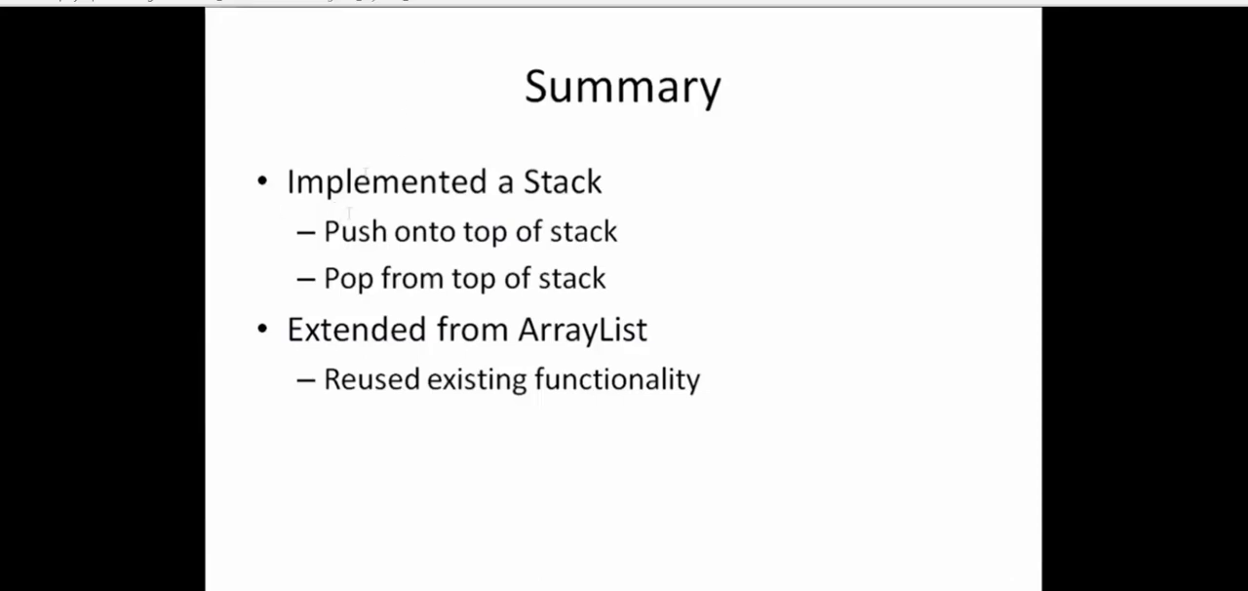